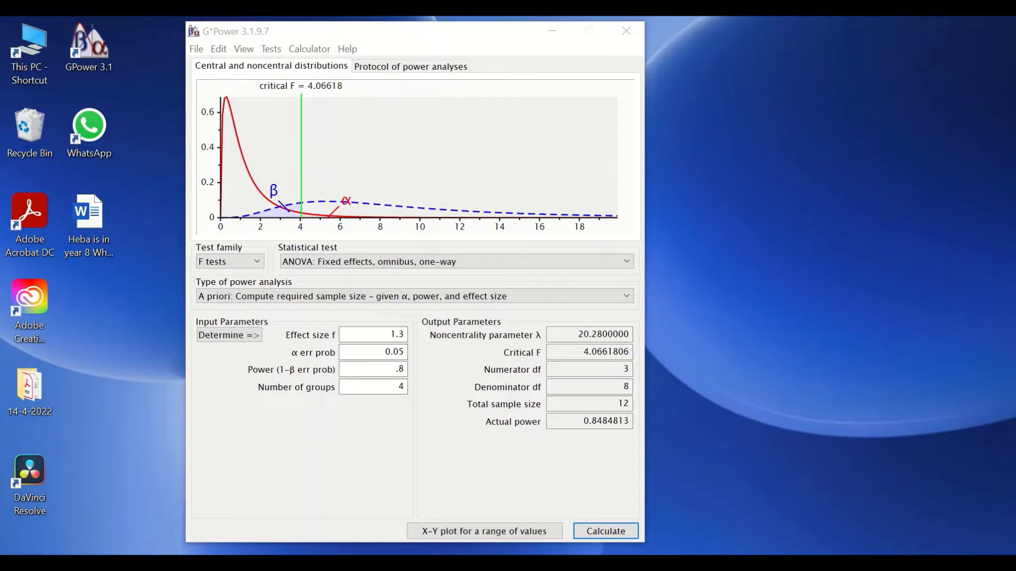
pyautogui.moveTo(493, 45)
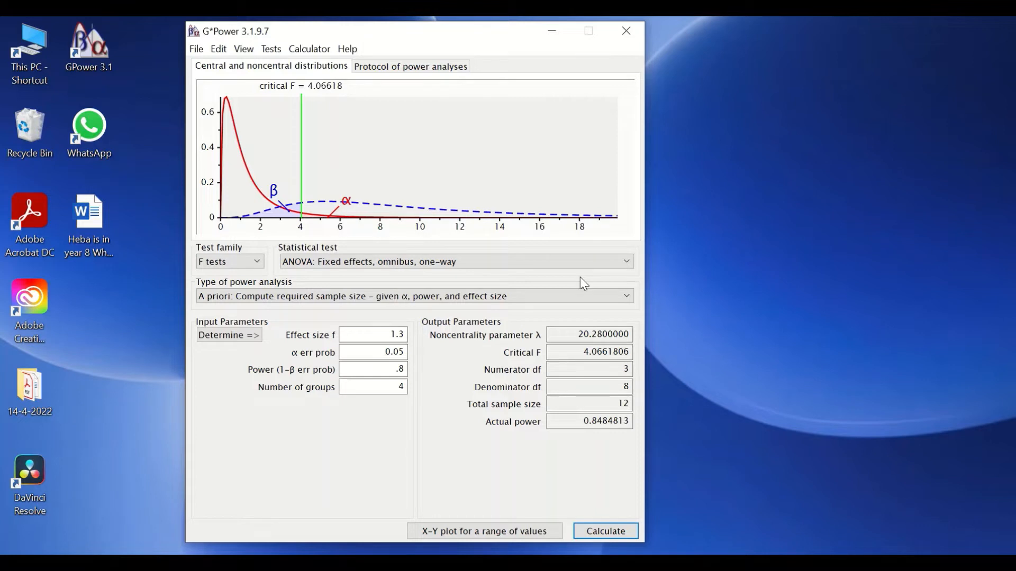
pyautogui.moveTo(422, 22)
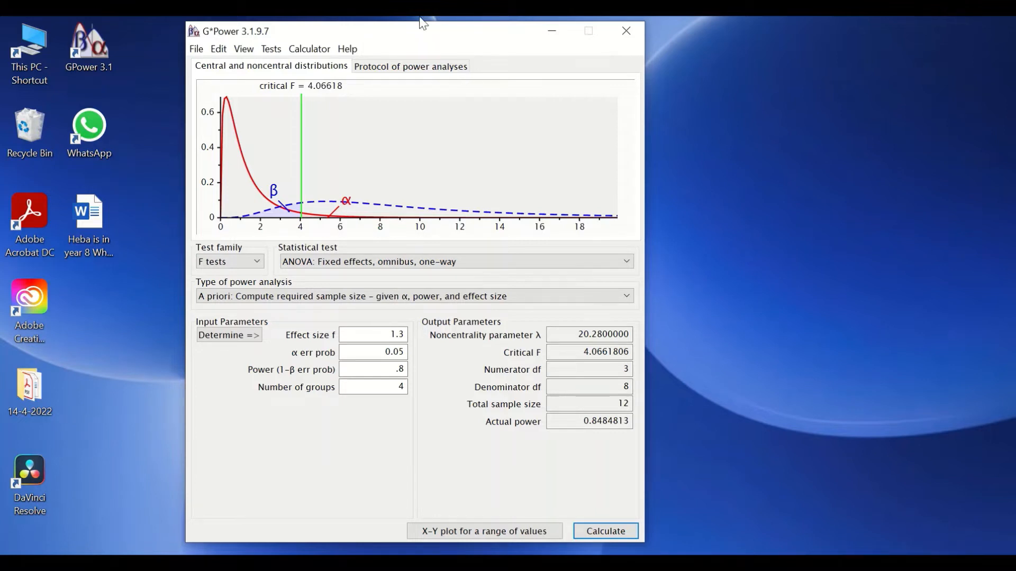
# Keep F tests as the family and select 'ANOVA: Fixed effects, omnibus, one-way'.
pyautogui.click(271, 48)
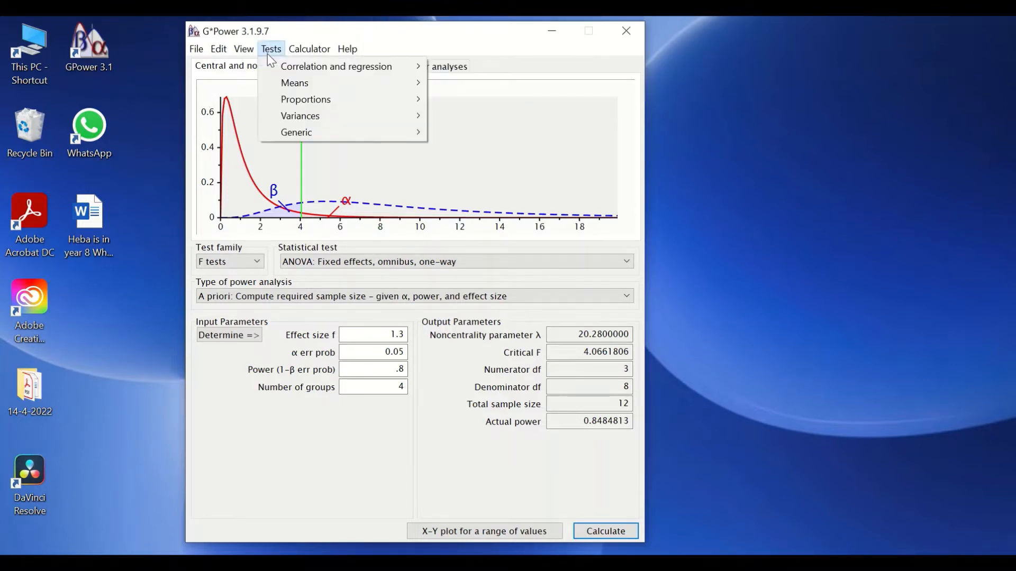
pyautogui.moveTo(336, 67)
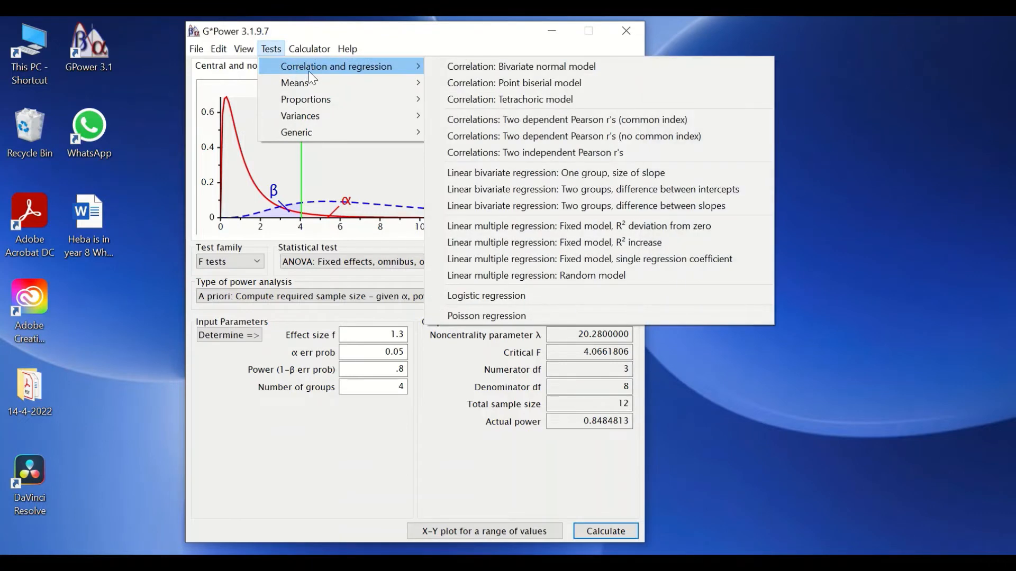
pyautogui.moveTo(295, 83)
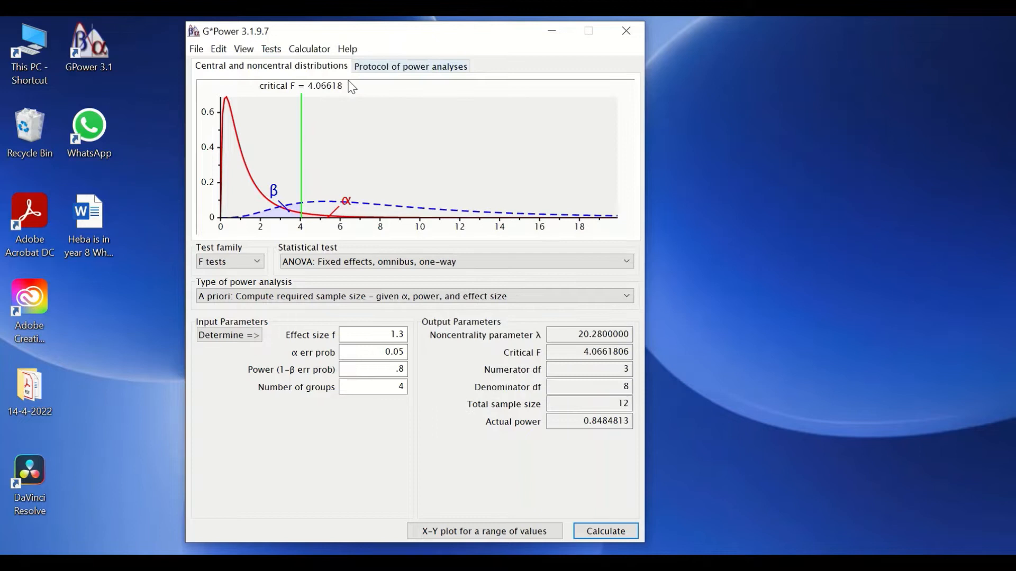
pyautogui.moveTo(386, 493)
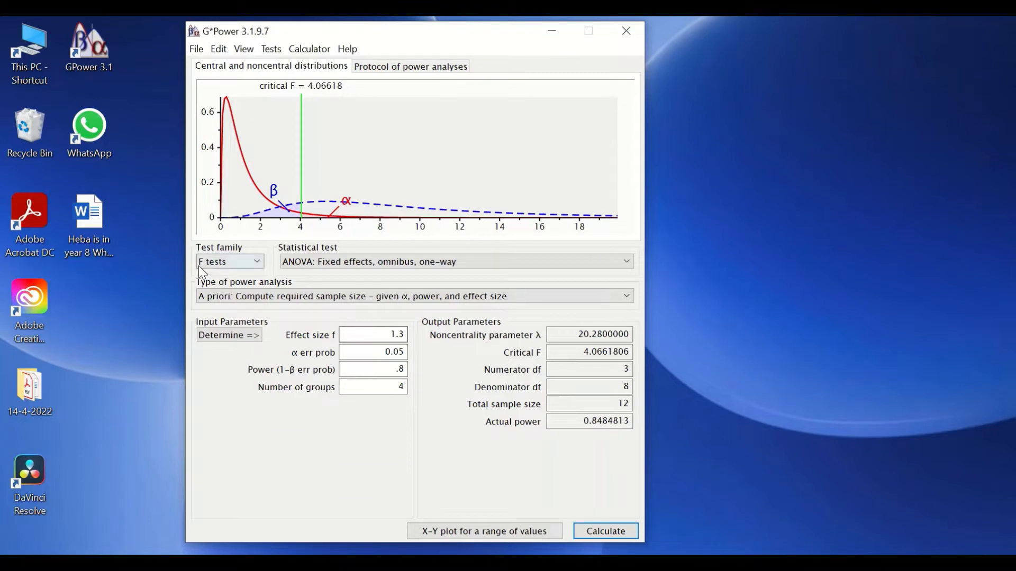
pyautogui.moveTo(238, 240)
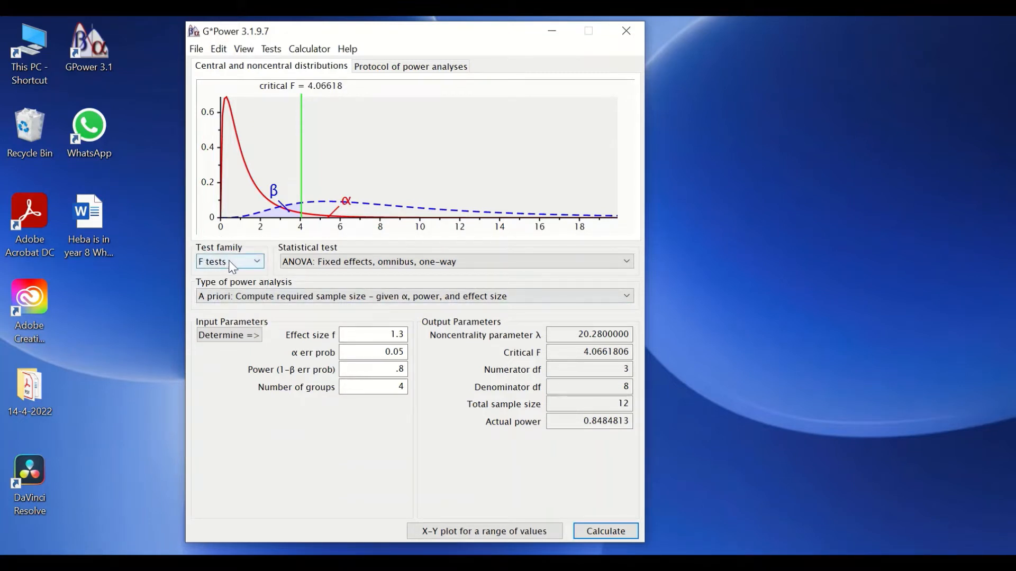
pyautogui.click(229, 261)
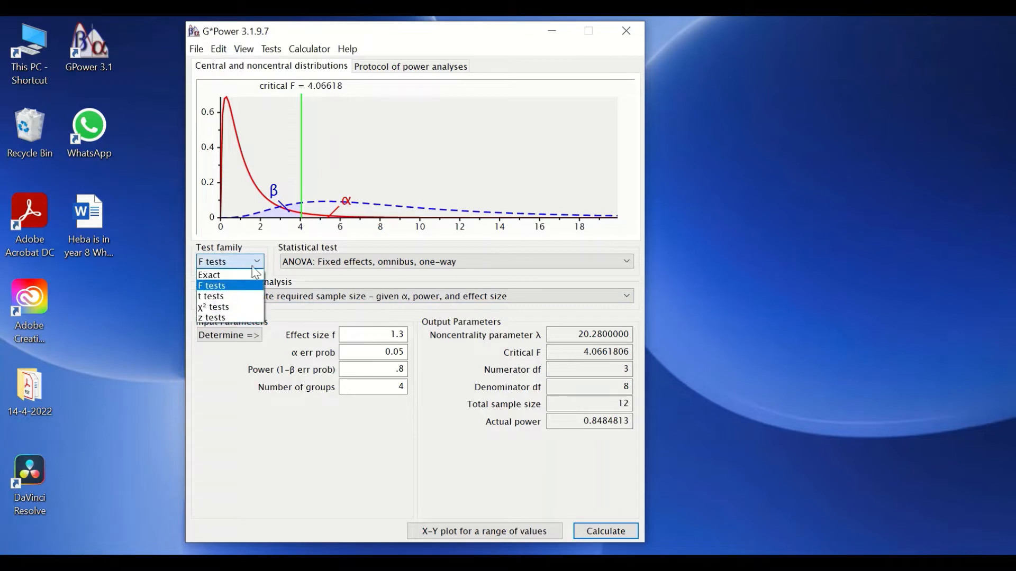
pyautogui.click(211, 285)
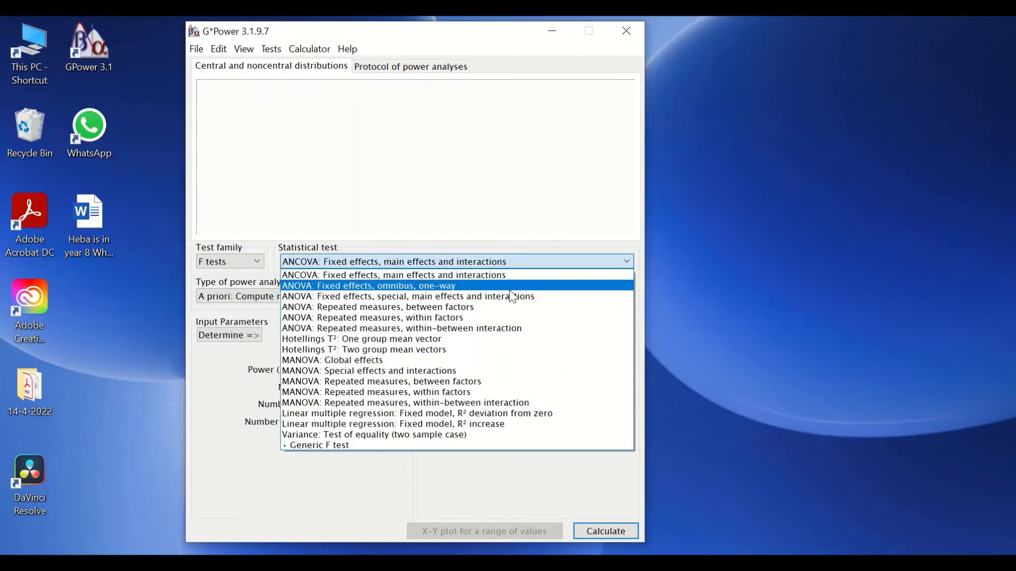
pyautogui.moveTo(350, 291)
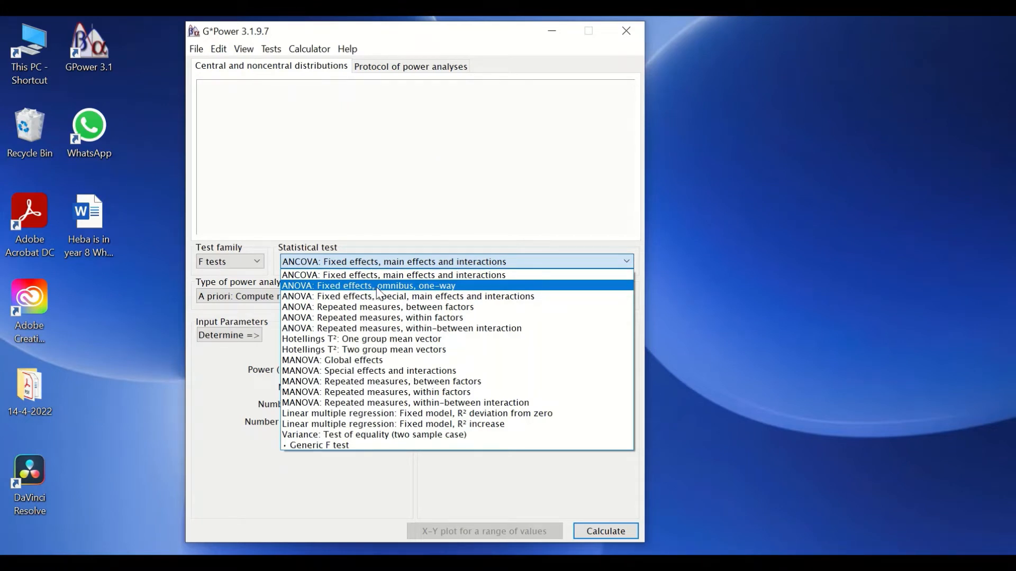
pyautogui.click(368, 286)
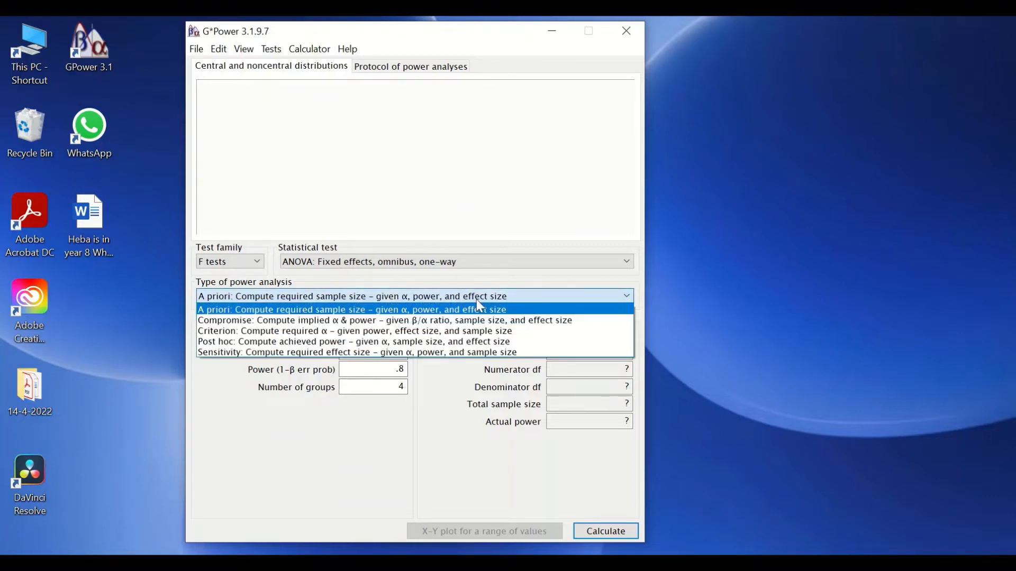
pyautogui.moveTo(289, 311)
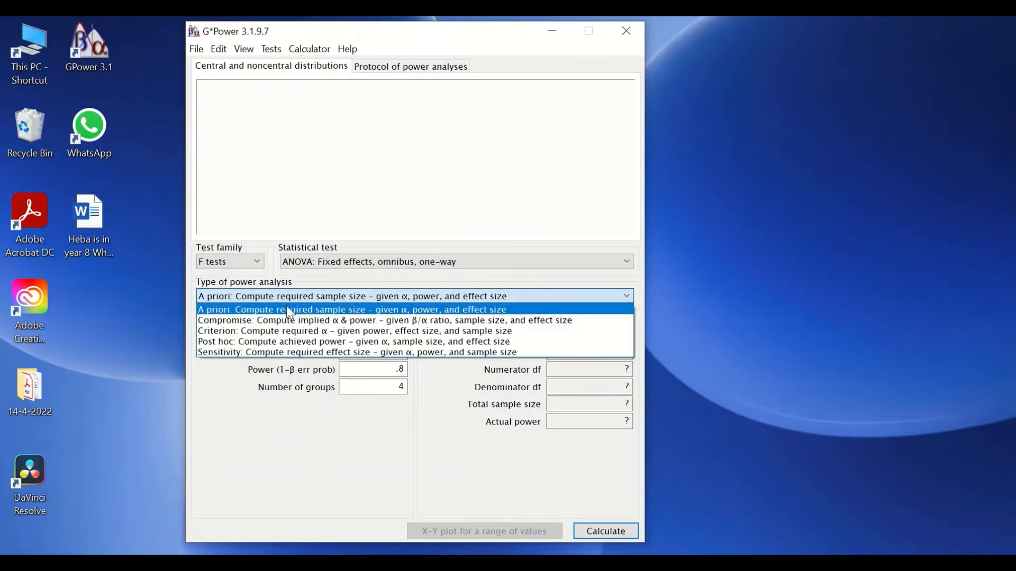
pyautogui.moveTo(292, 330)
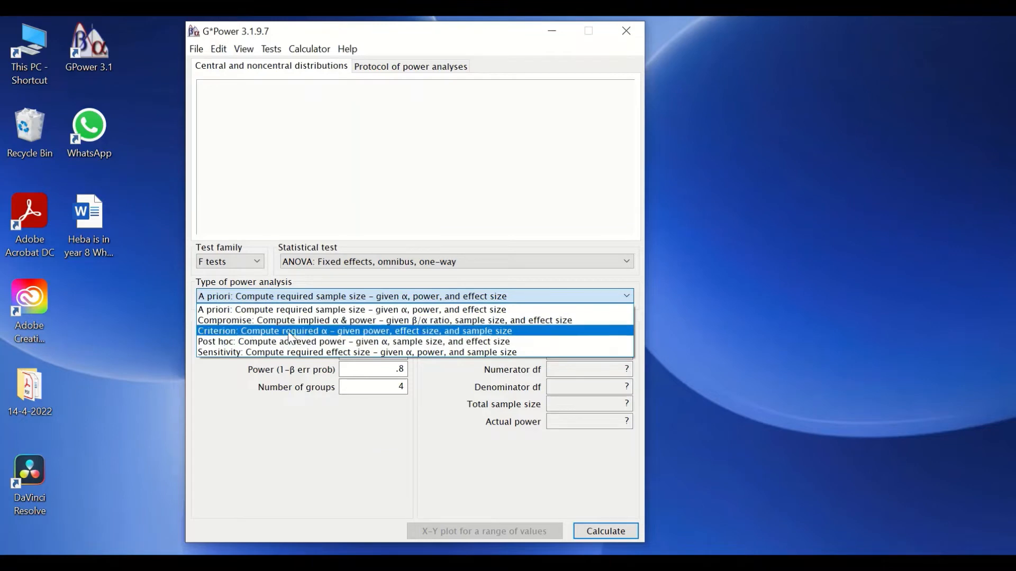
pyautogui.moveTo(318, 320)
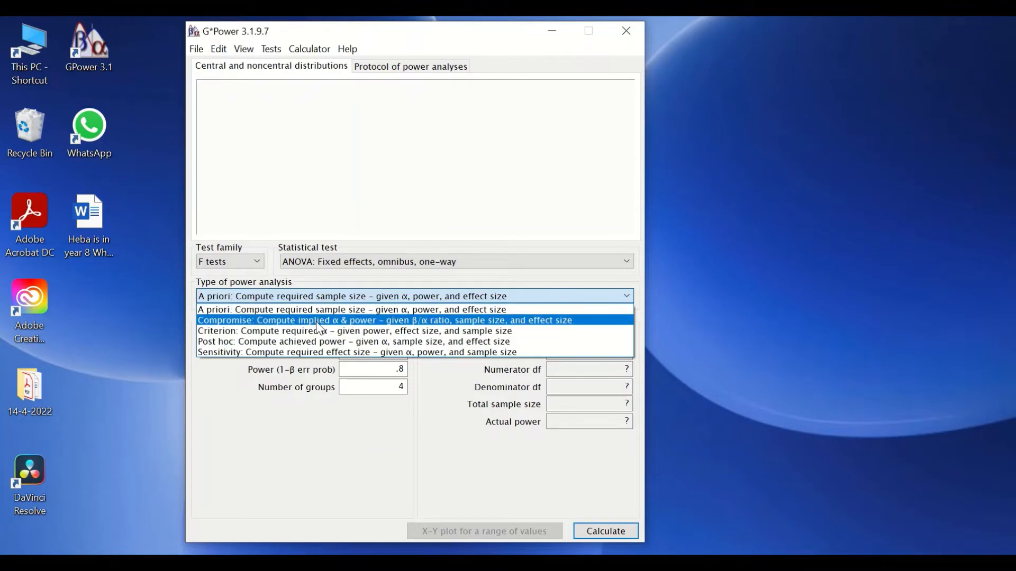
pyautogui.moveTo(315, 309)
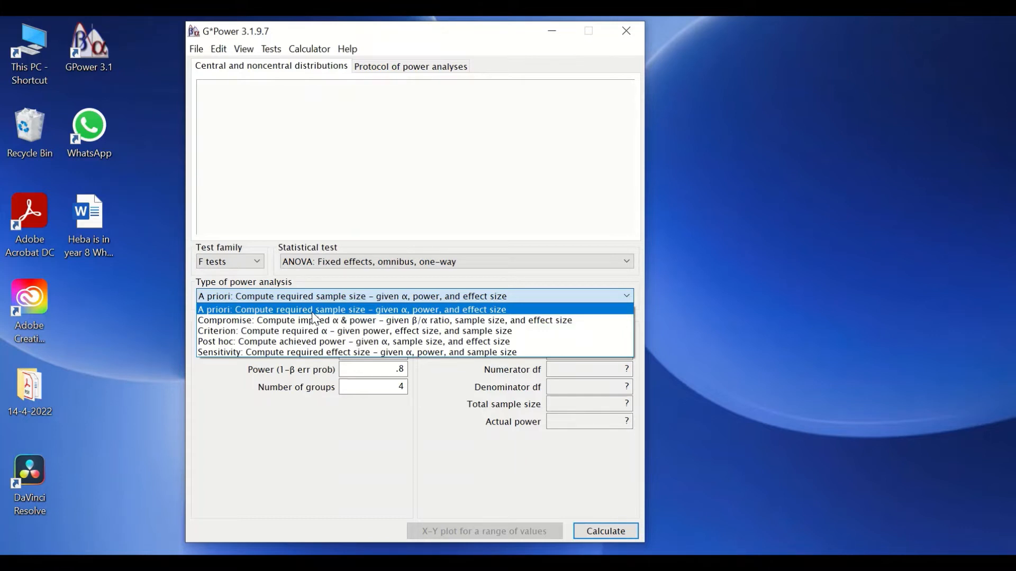
pyautogui.moveTo(330, 320)
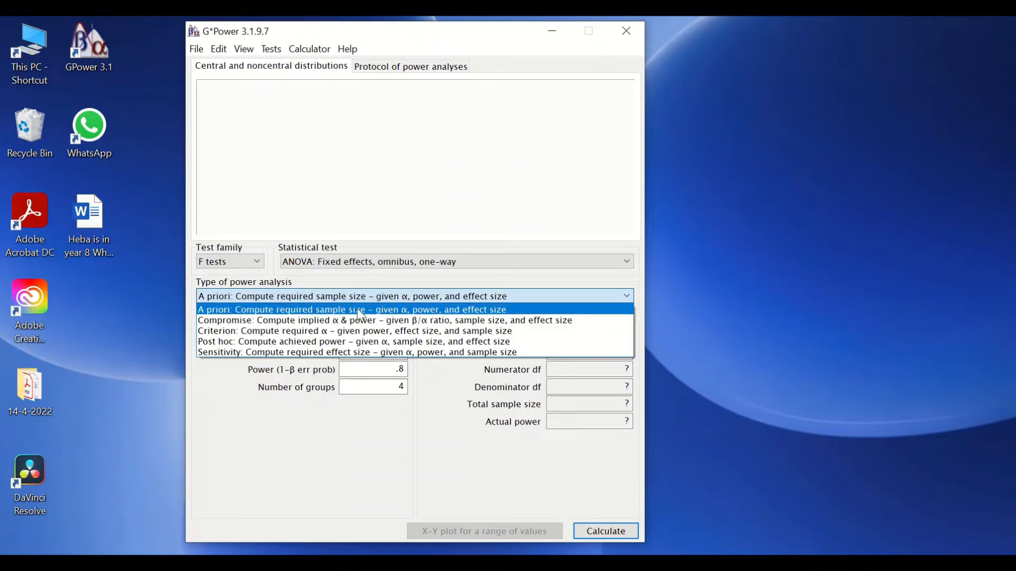
pyautogui.moveTo(509, 318)
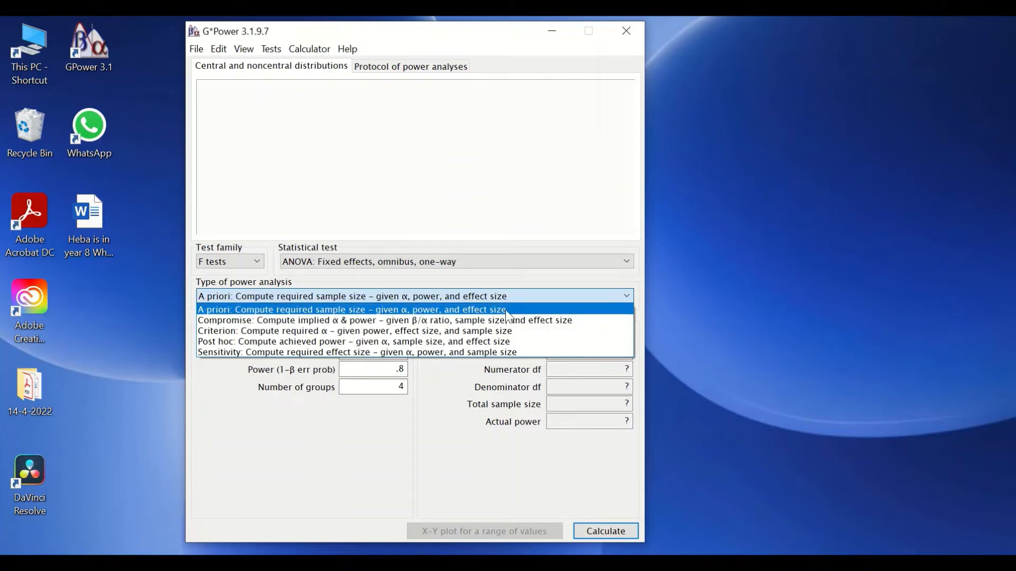
pyautogui.moveTo(357, 352)
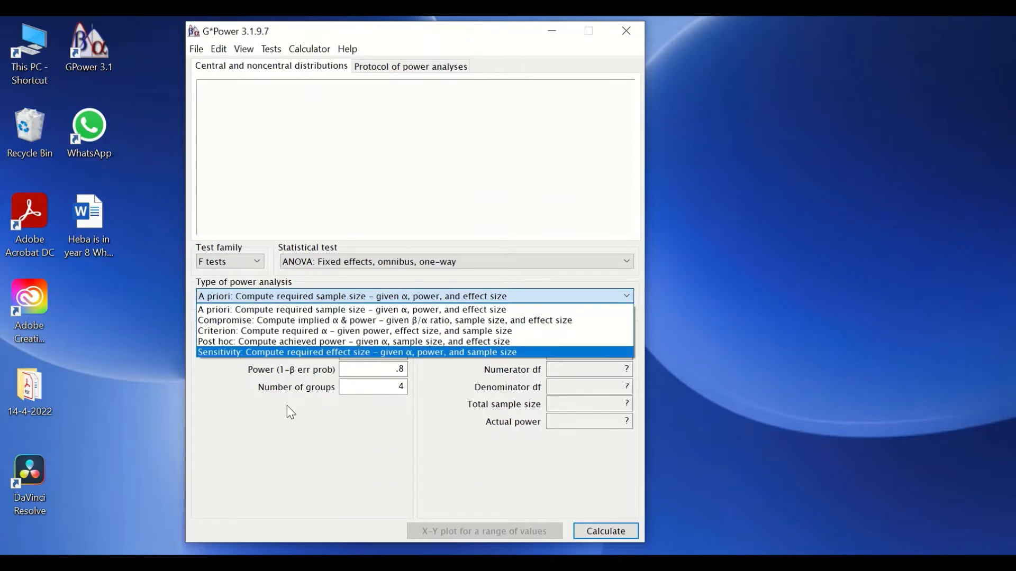
# Keep 'A priori: Compute required sample size' as the power analysis type.
pyautogui.click(352, 309)
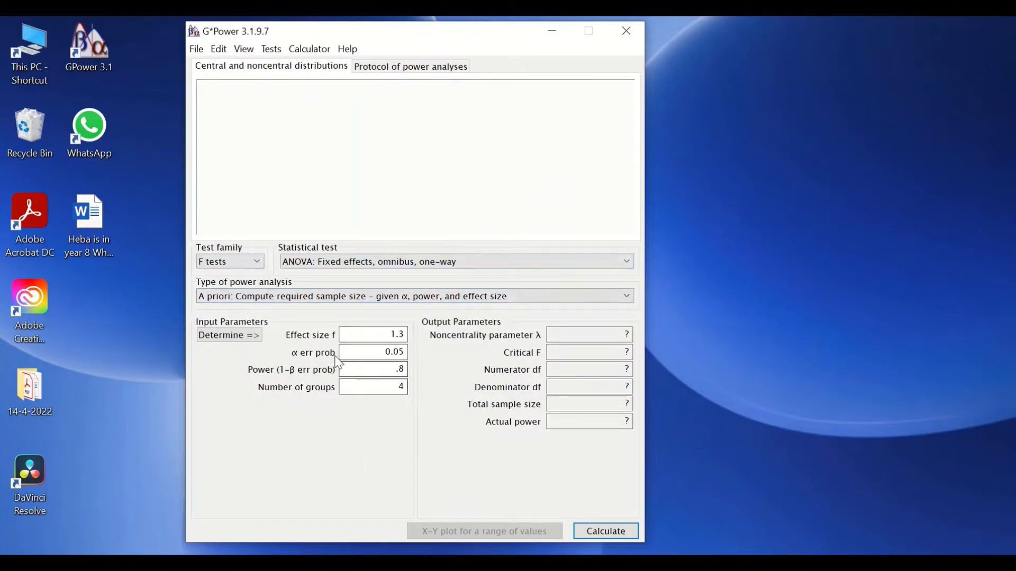
pyautogui.moveTo(301, 473)
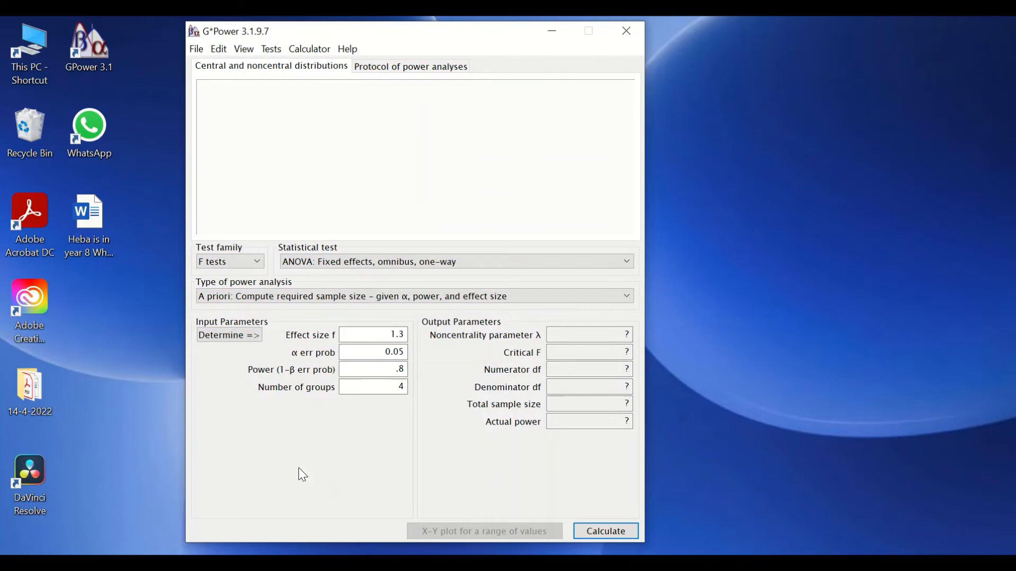
pyautogui.moveTo(289, 370)
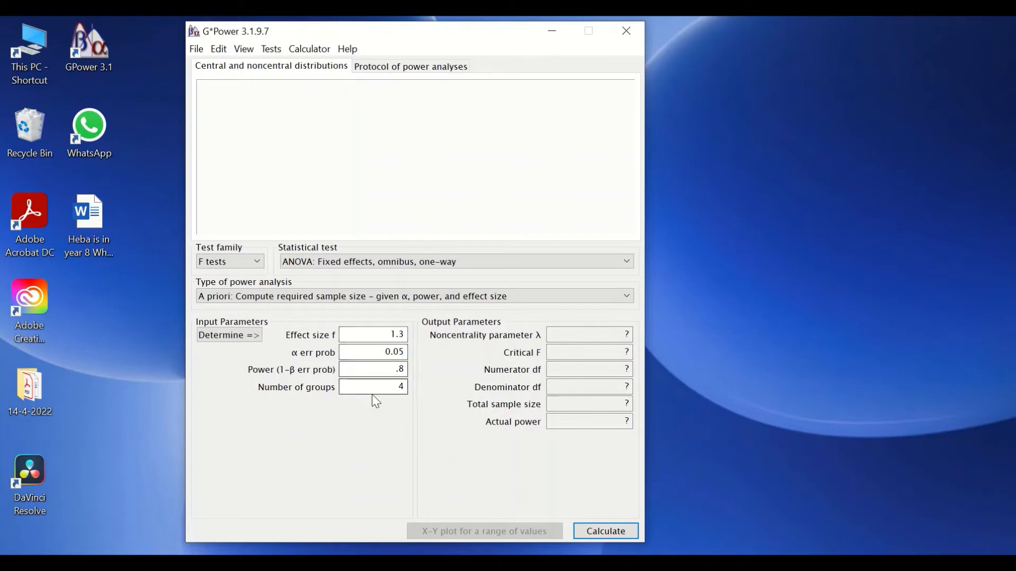
pyautogui.moveTo(378, 419)
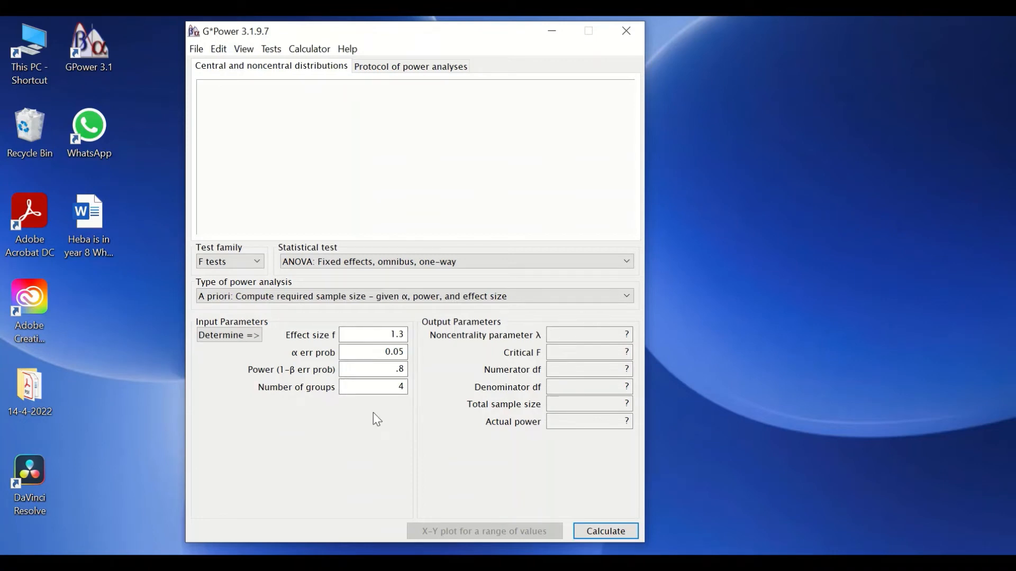
pyautogui.moveTo(368, 413)
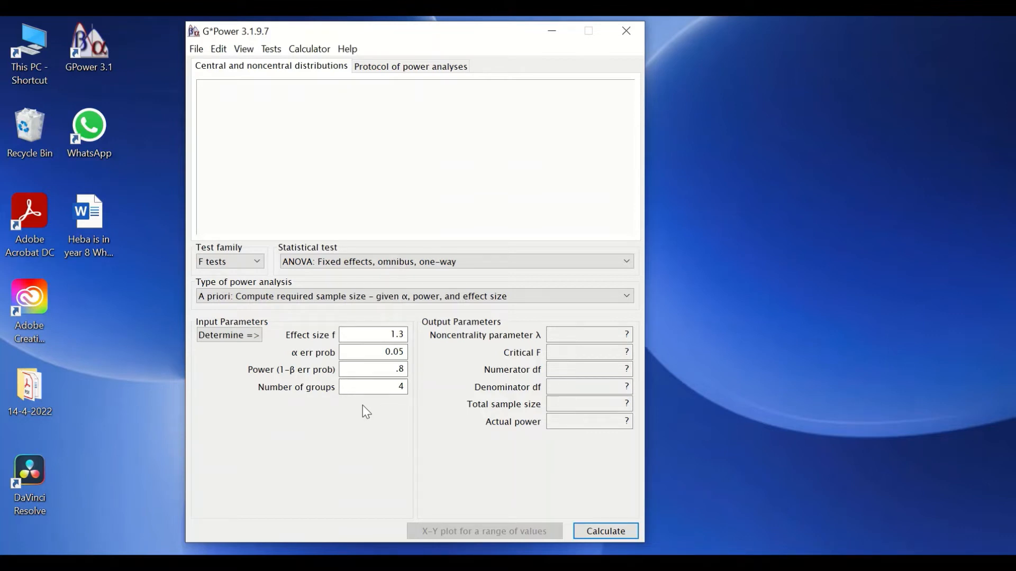
pyautogui.moveTo(367, 401)
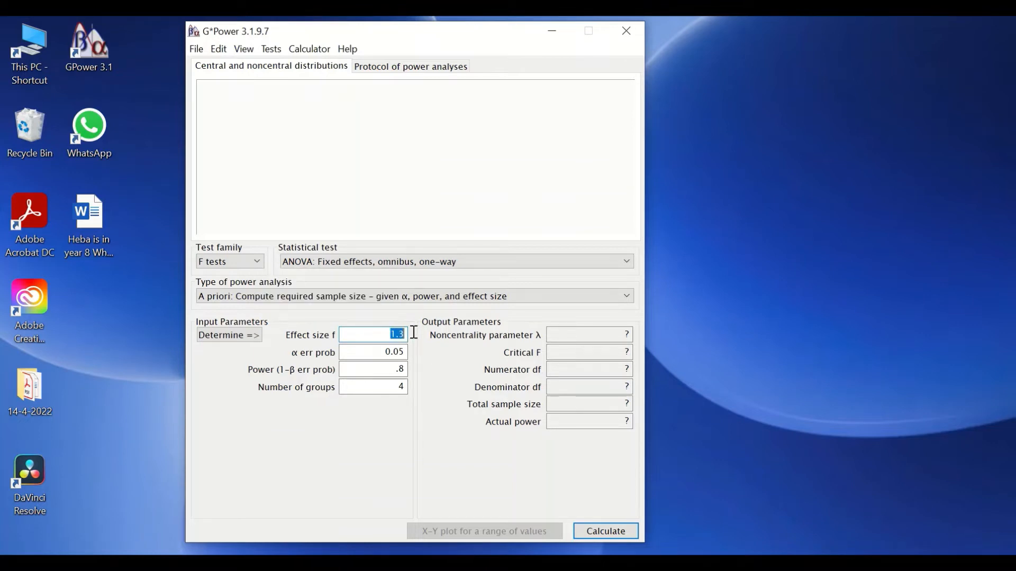
pyautogui.moveTo(415, 341)
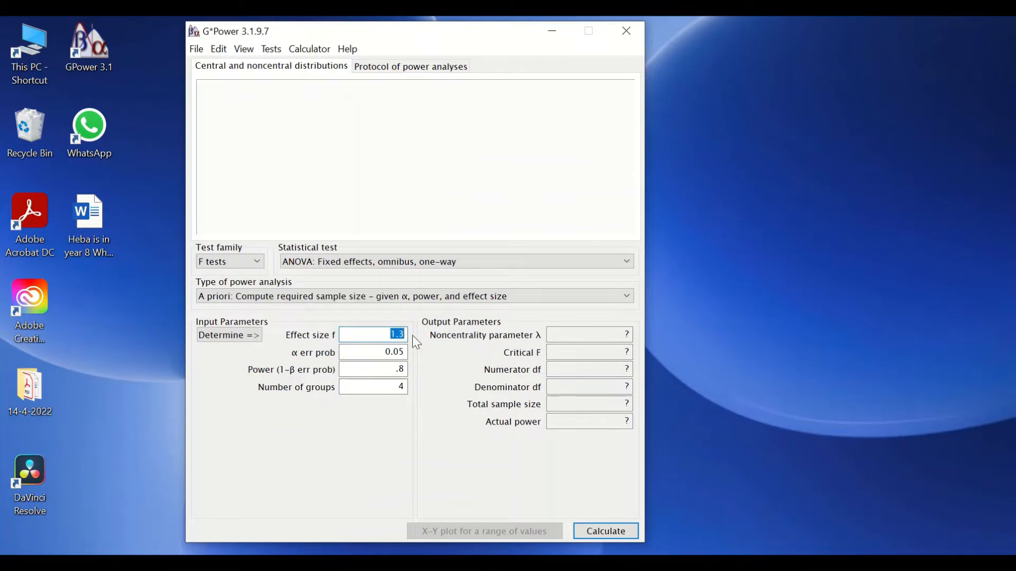
pyautogui.moveTo(397, 335)
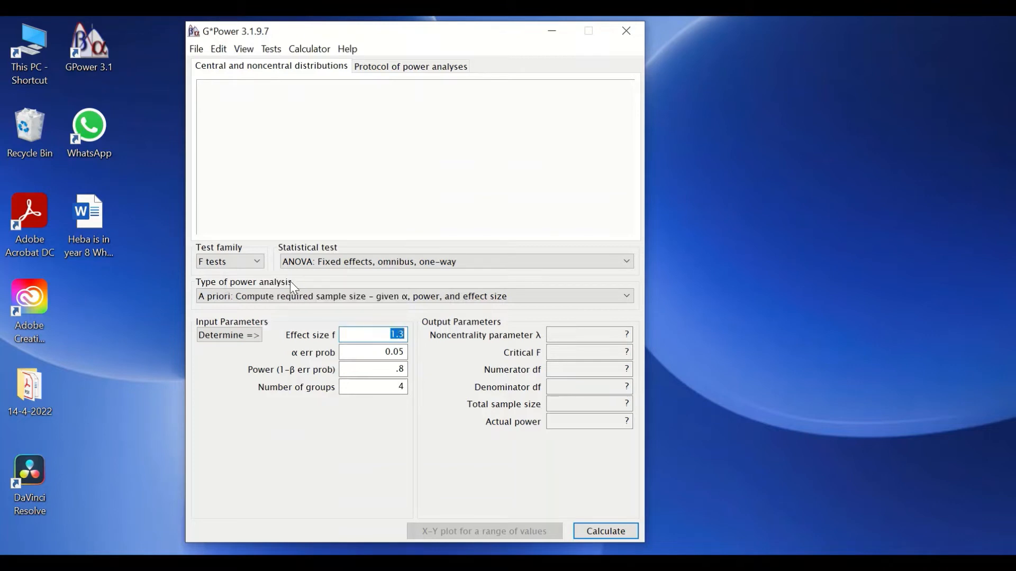
pyautogui.moveTo(373, 334)
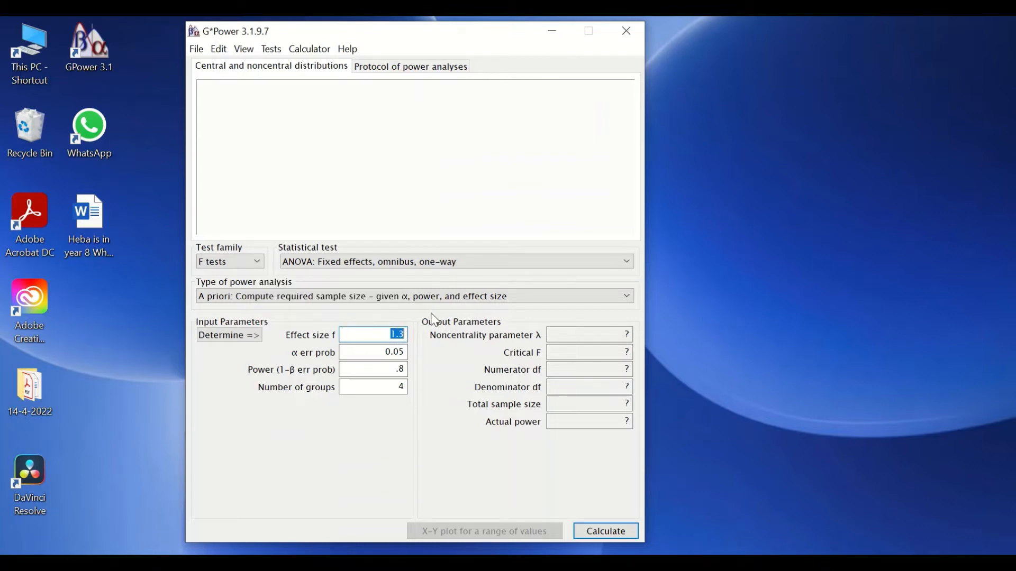
# Change effect size f from 1.3 to .25.
pyautogui.write('.25')
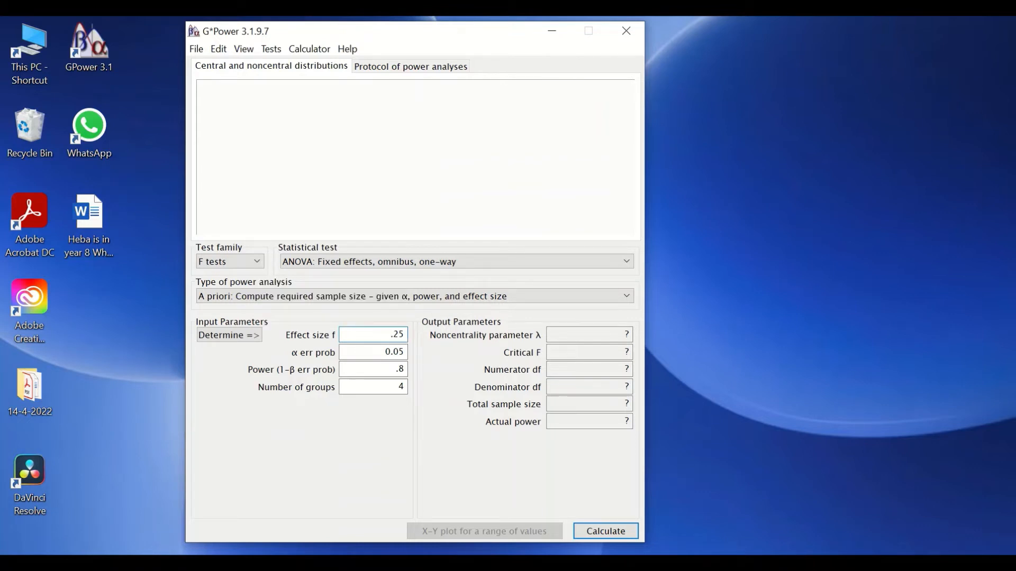
pyautogui.click(373, 335)
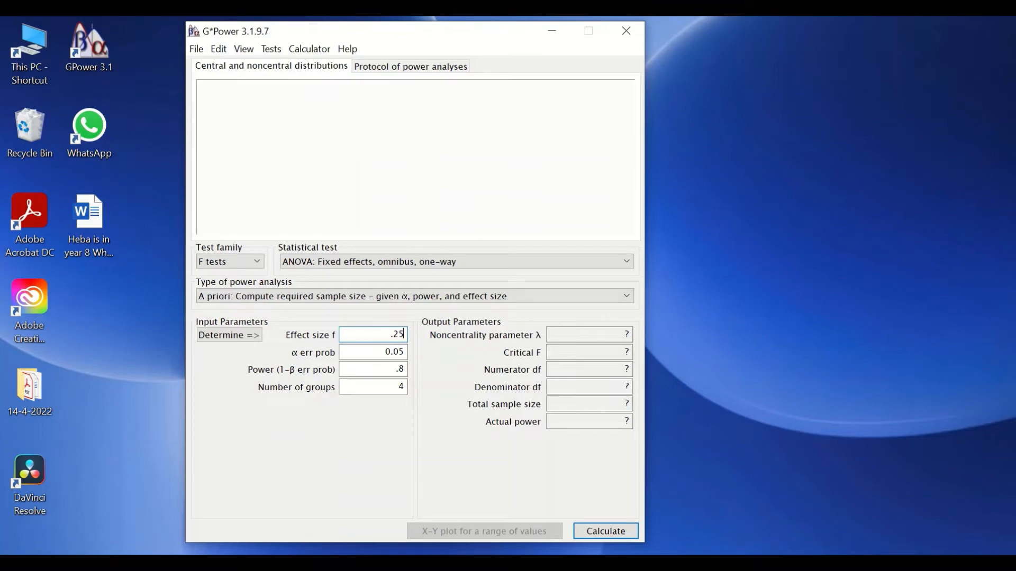
pyautogui.moveTo(327, 370)
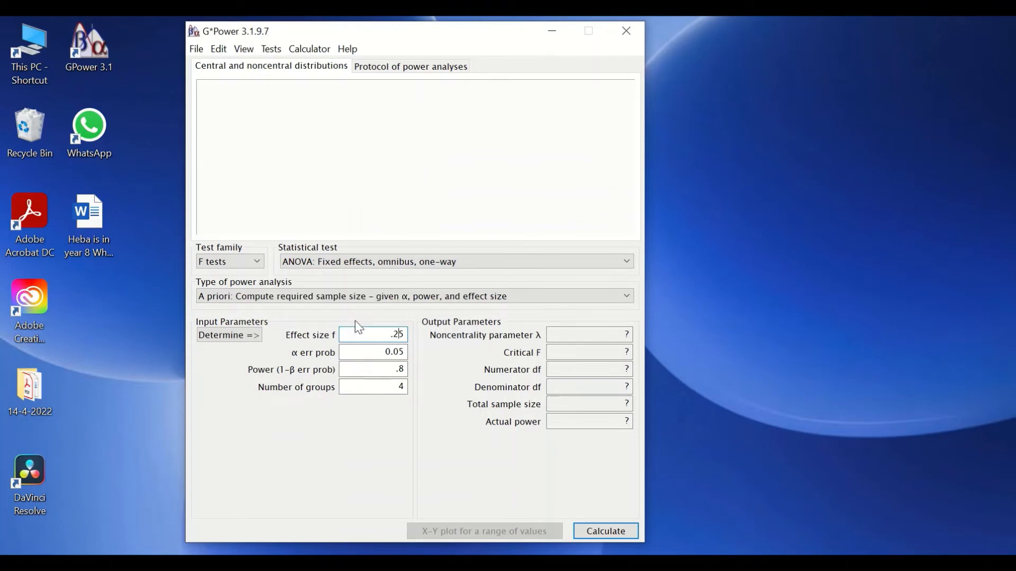
pyautogui.moveTo(382, 332)
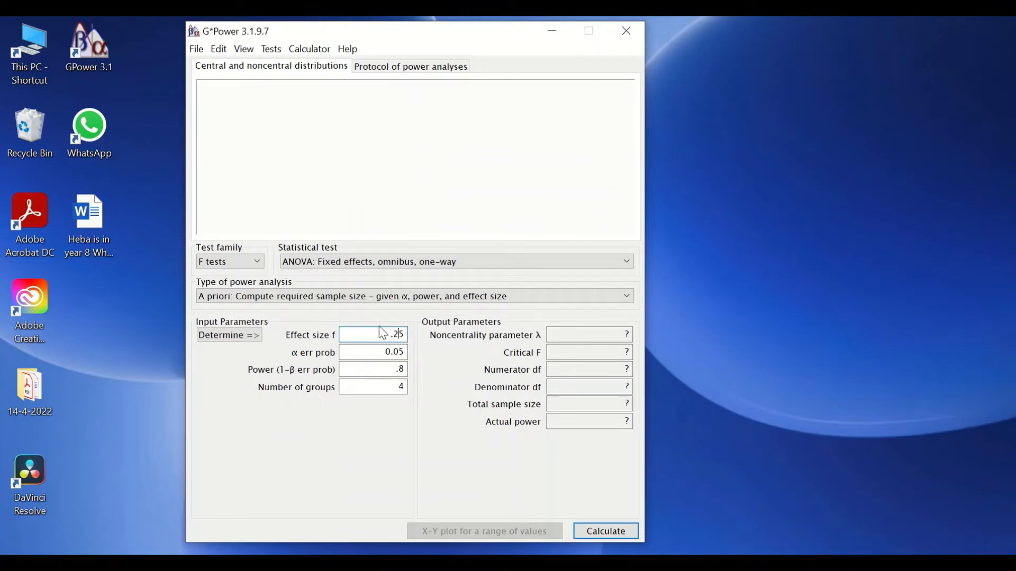
pyautogui.moveTo(229, 334)
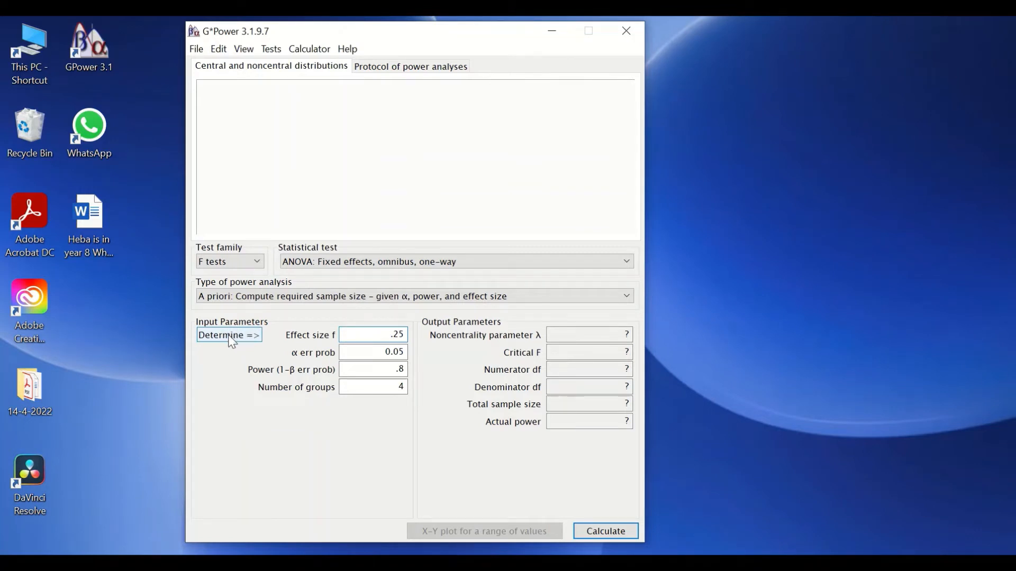
# Open the effect size helper with 'Effect size from means' for four groups and SD 1.
pyautogui.click(228, 335)
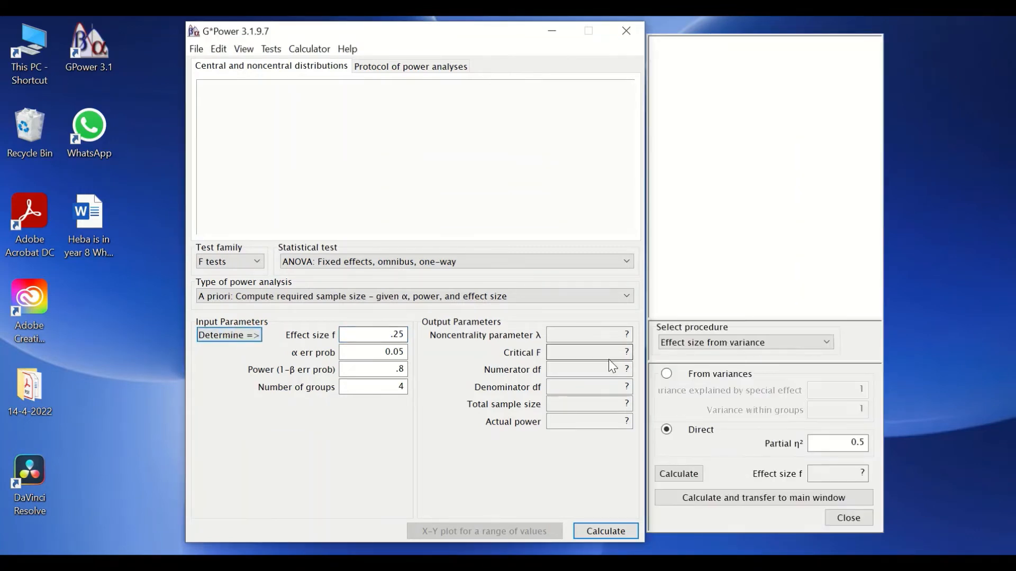
pyautogui.click(823, 342)
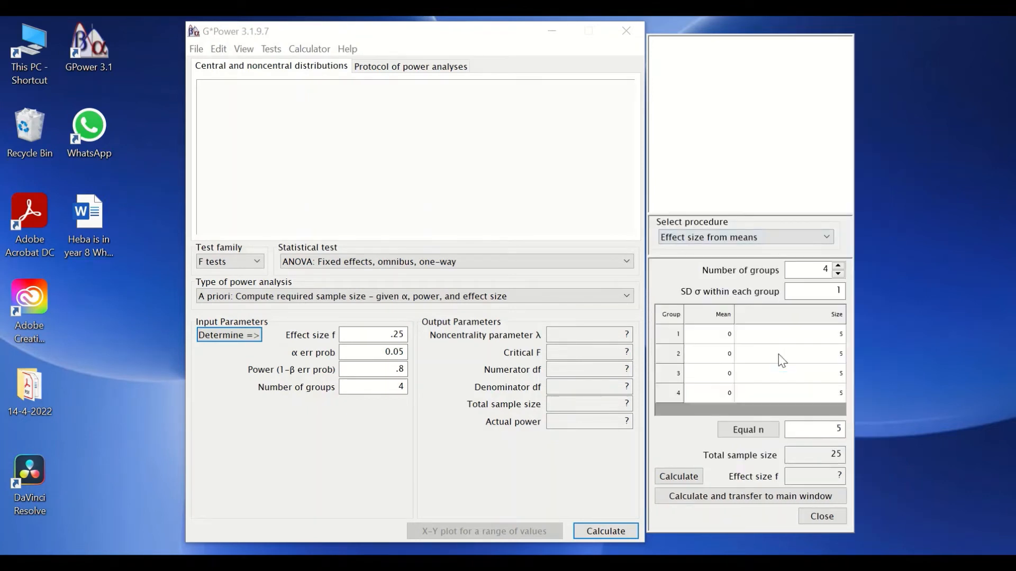
pyautogui.click(745, 236)
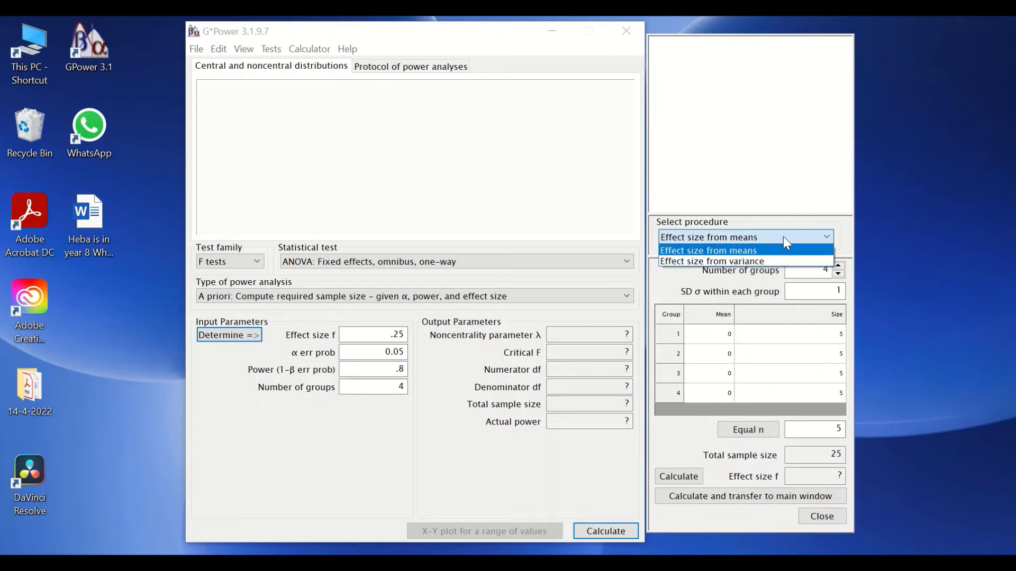
pyautogui.click(708, 250)
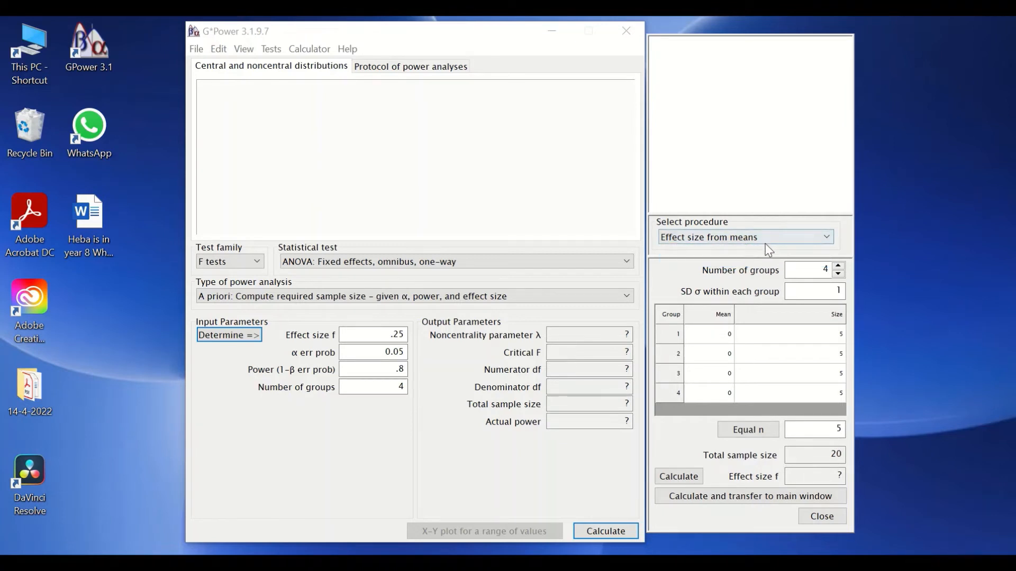
pyautogui.moveTo(818, 286)
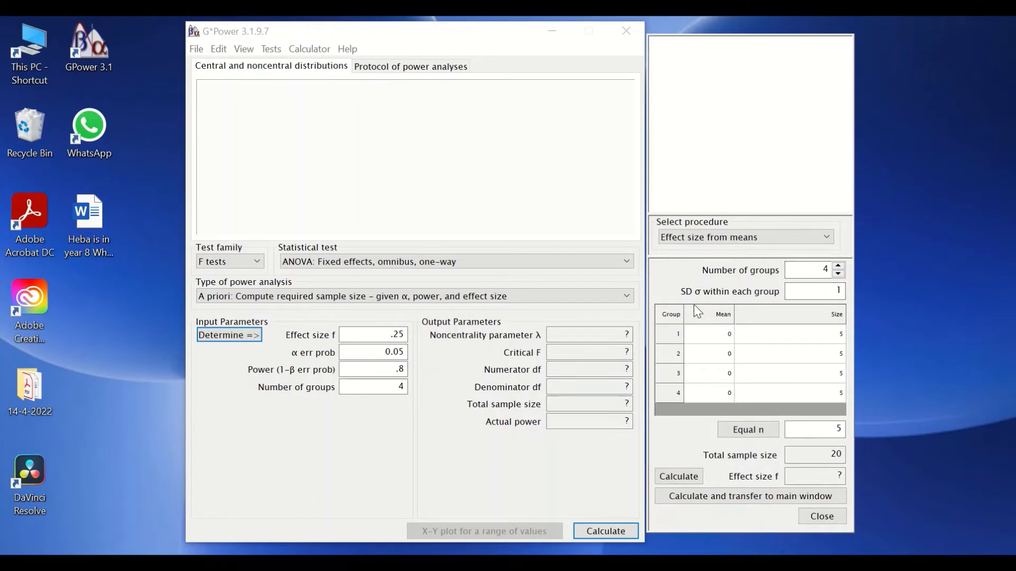
pyautogui.moveTo(745, 308)
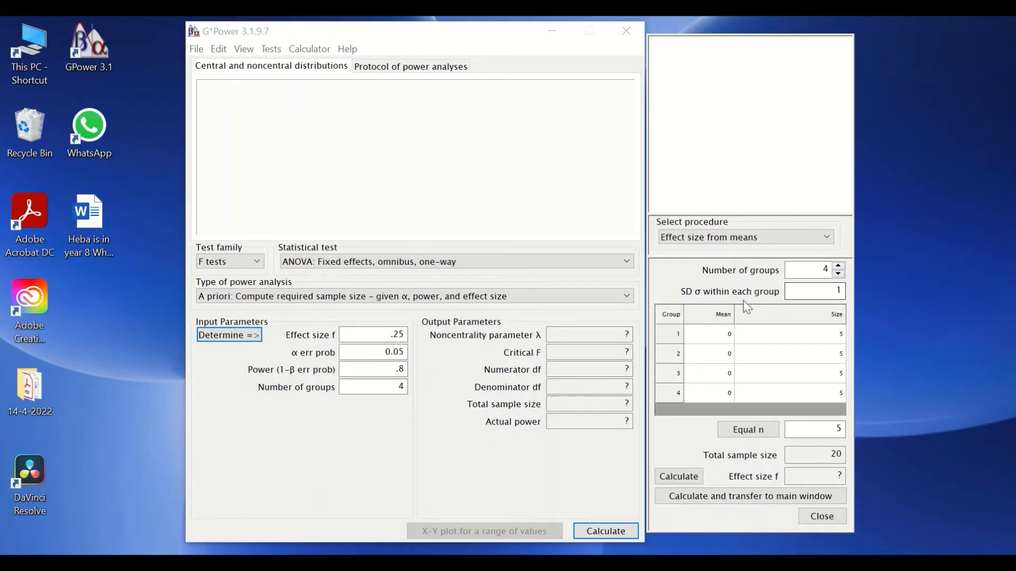
pyautogui.click(813, 290)
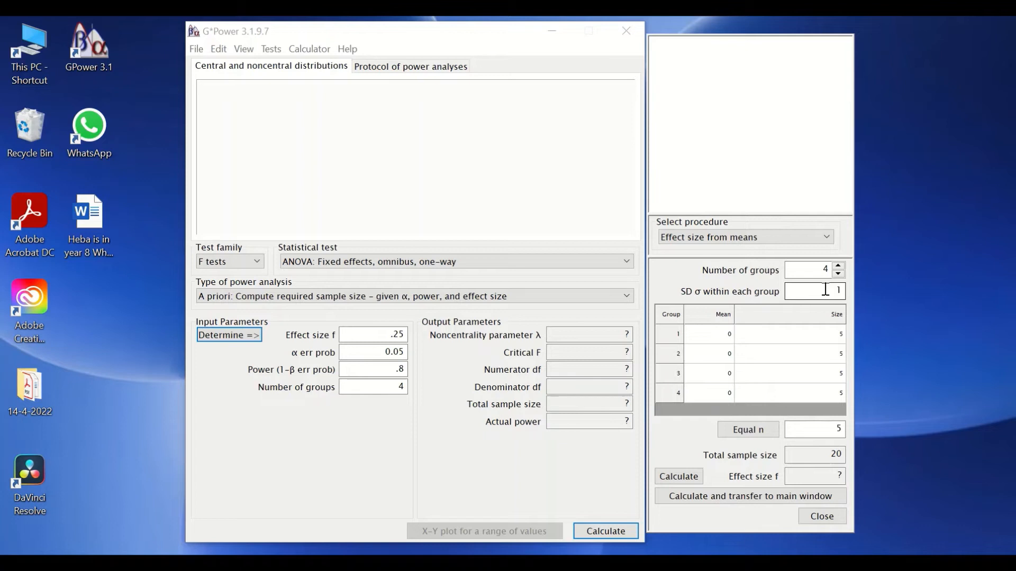
pyautogui.moveTo(721, 303)
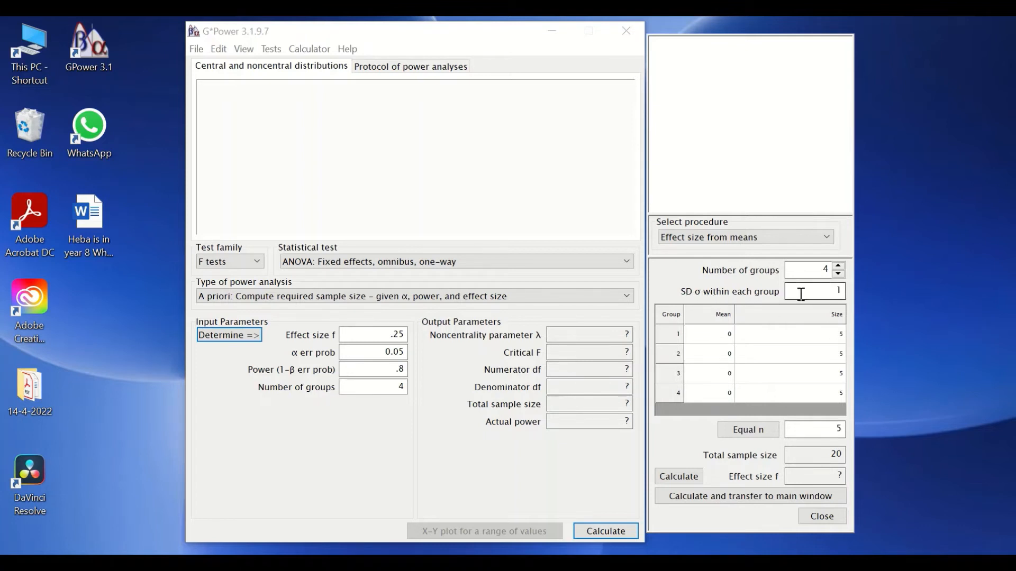
pyautogui.moveTo(822, 297)
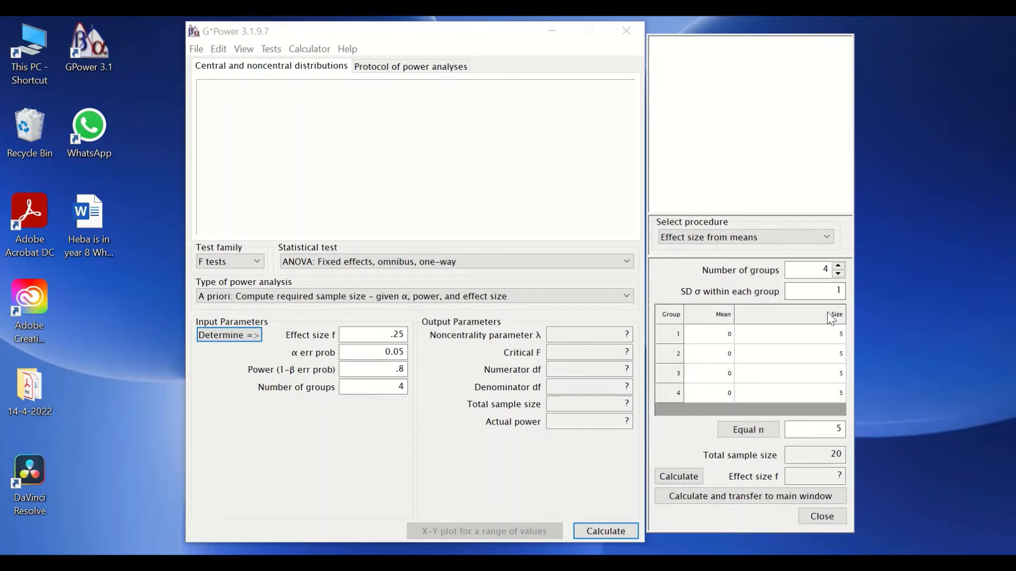
pyautogui.moveTo(723, 363)
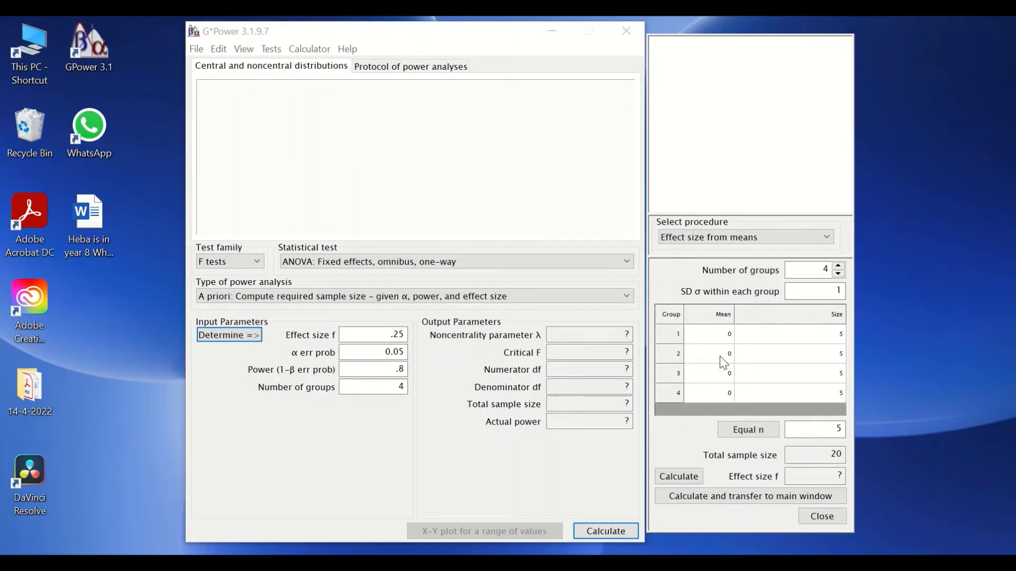
pyautogui.moveTo(713, 340)
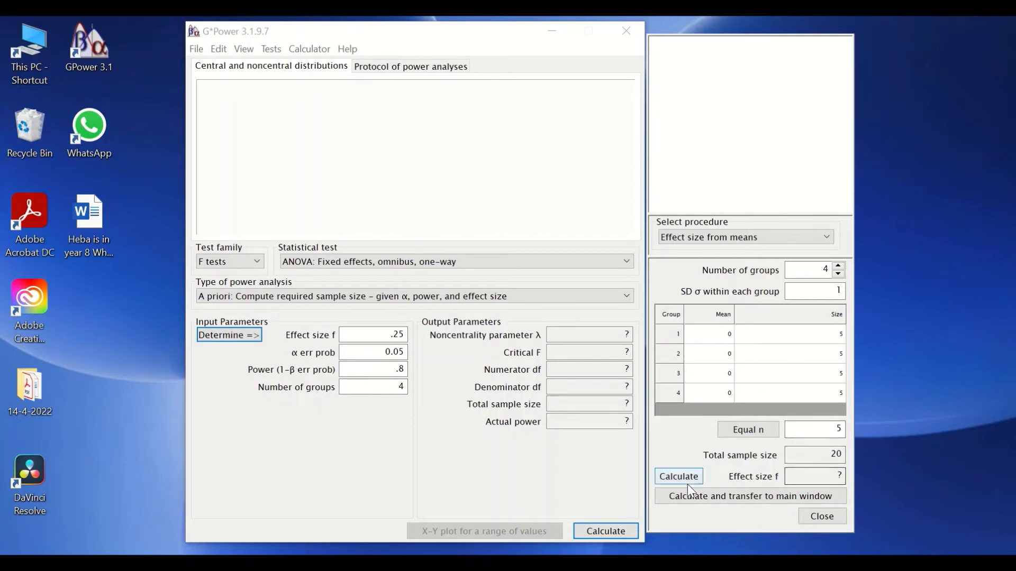
pyautogui.moveTo(774, 485)
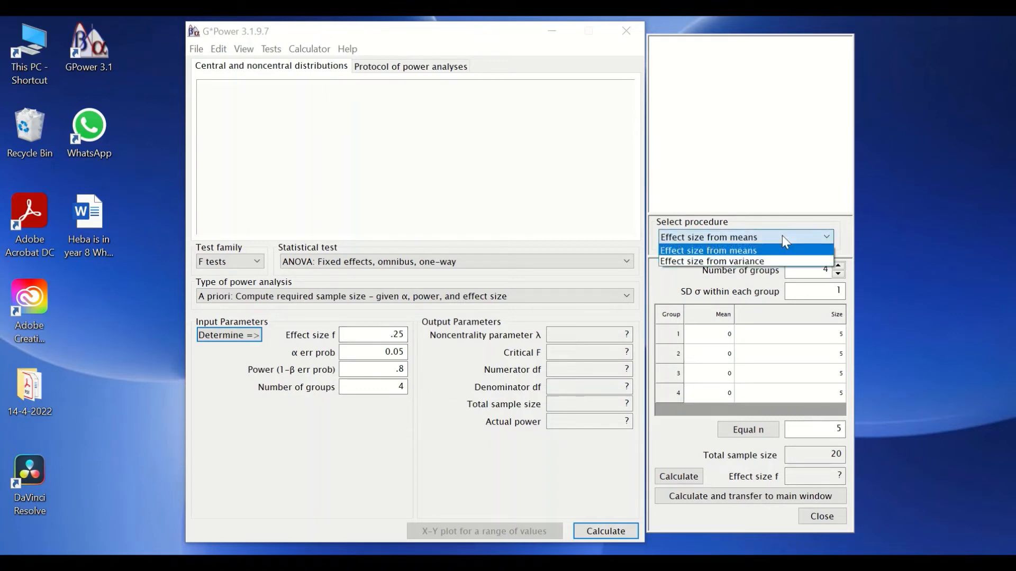
pyautogui.moveTo(711, 261)
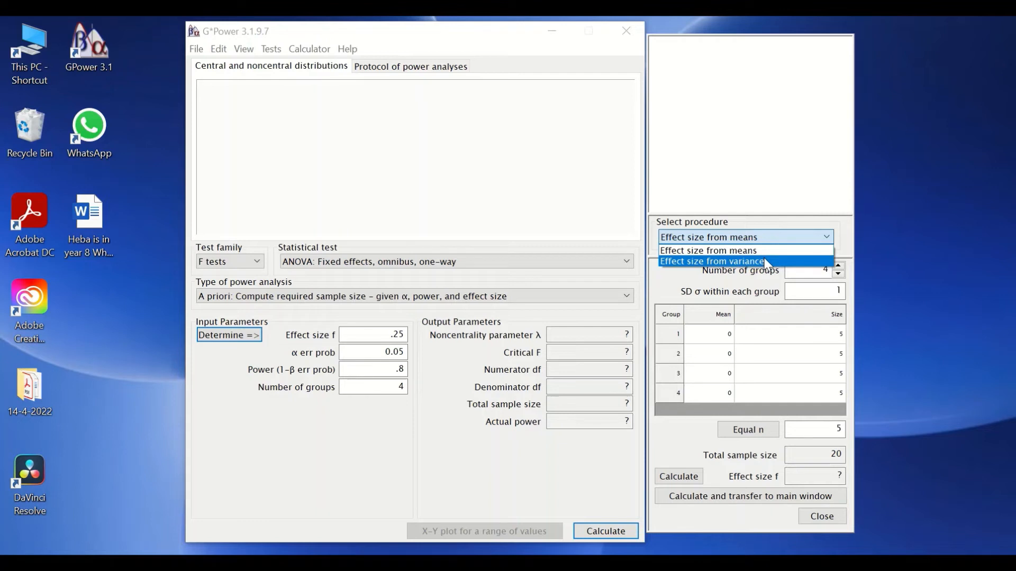
# Switch the helper to 'Effect size from variance', then close it without computing.
pyautogui.click(711, 261)
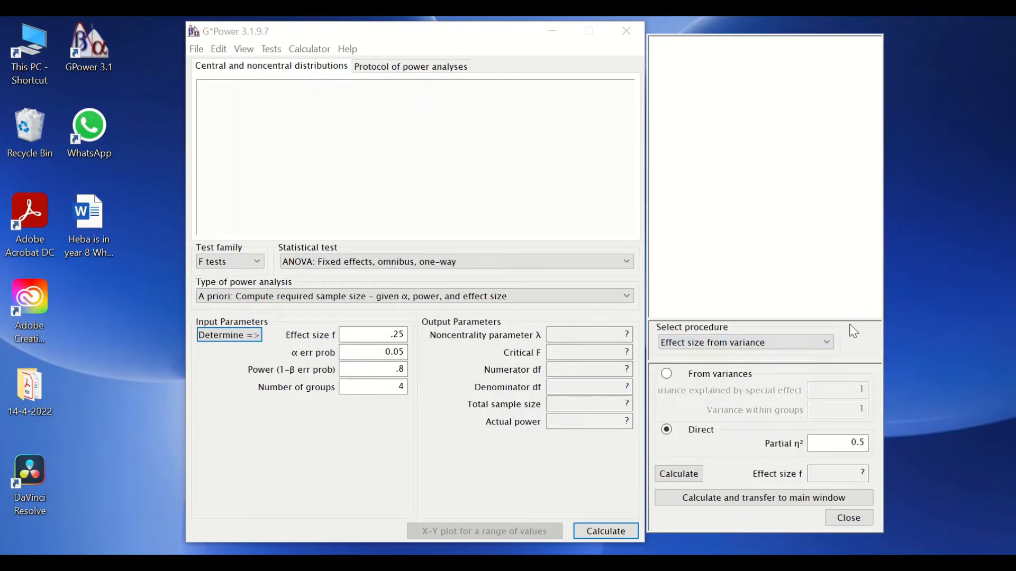
pyautogui.moveTo(800, 493)
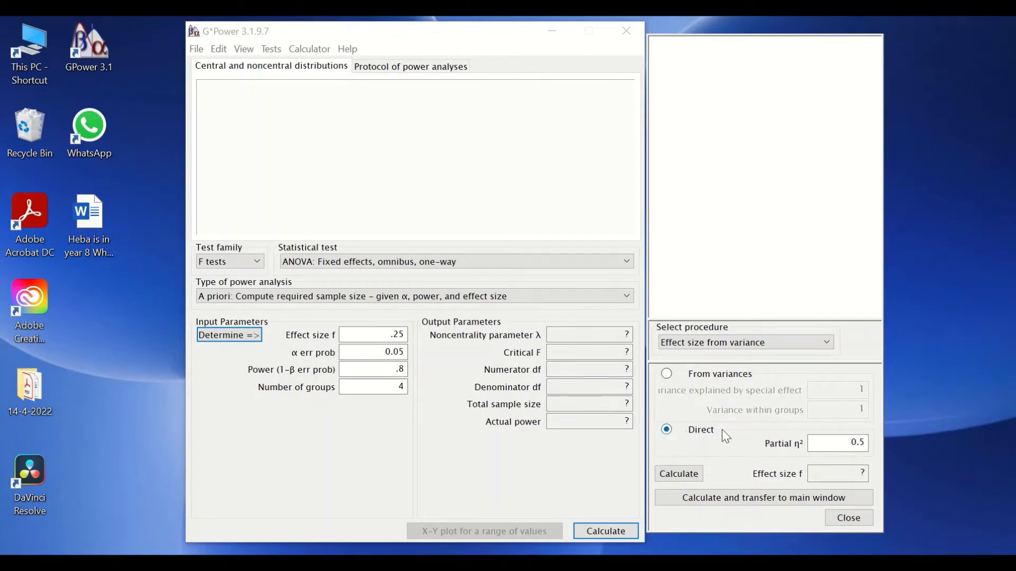
pyautogui.moveTo(754, 453)
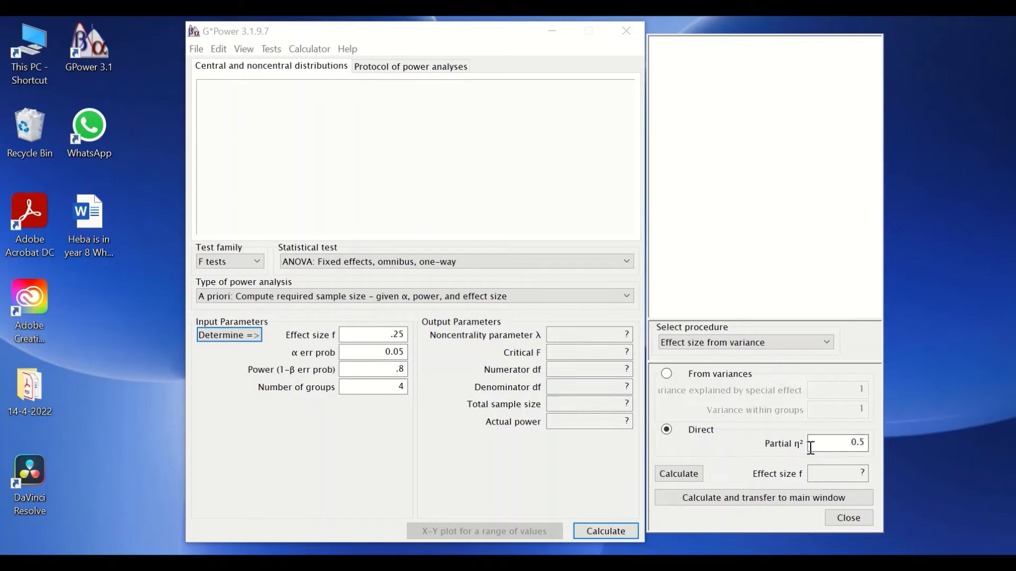
pyautogui.moveTo(813, 445)
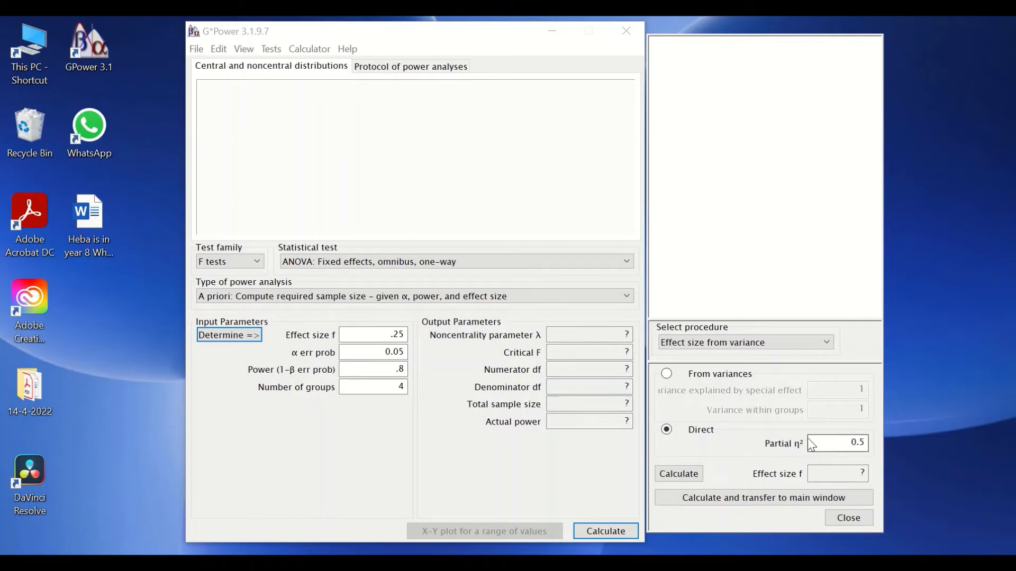
pyautogui.moveTo(770, 461)
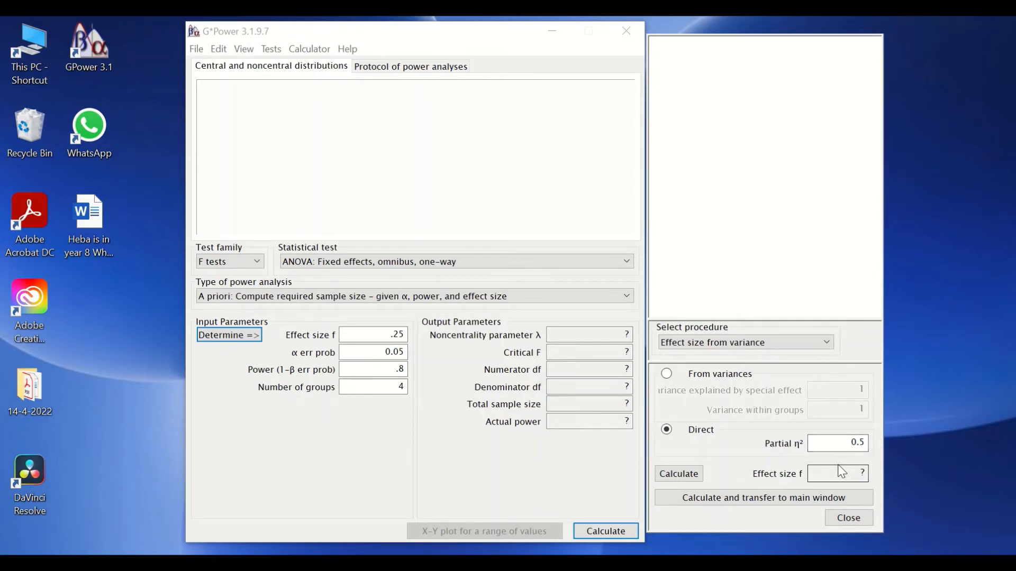
pyautogui.moveTo(831, 459)
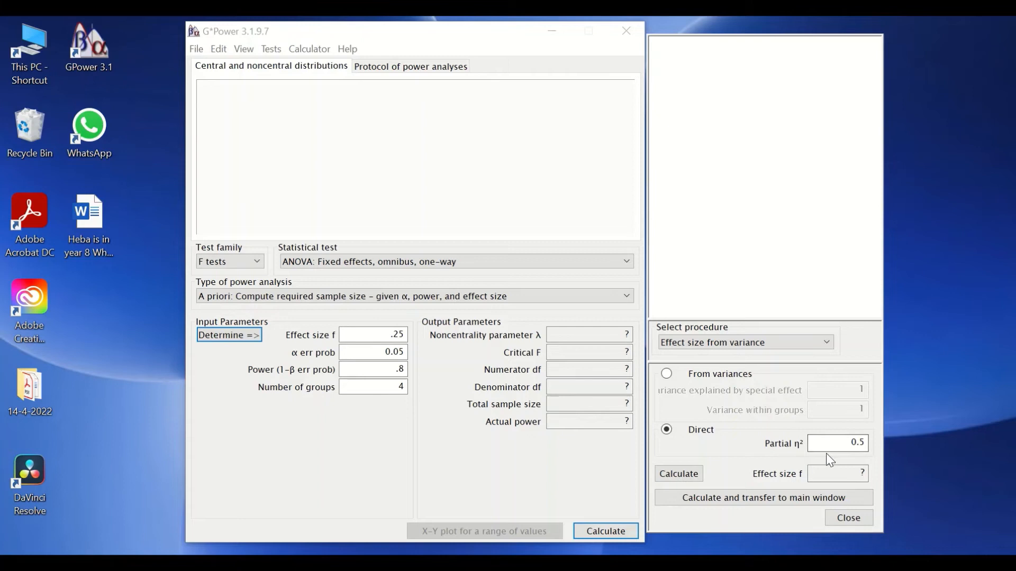
pyautogui.moveTo(777, 516)
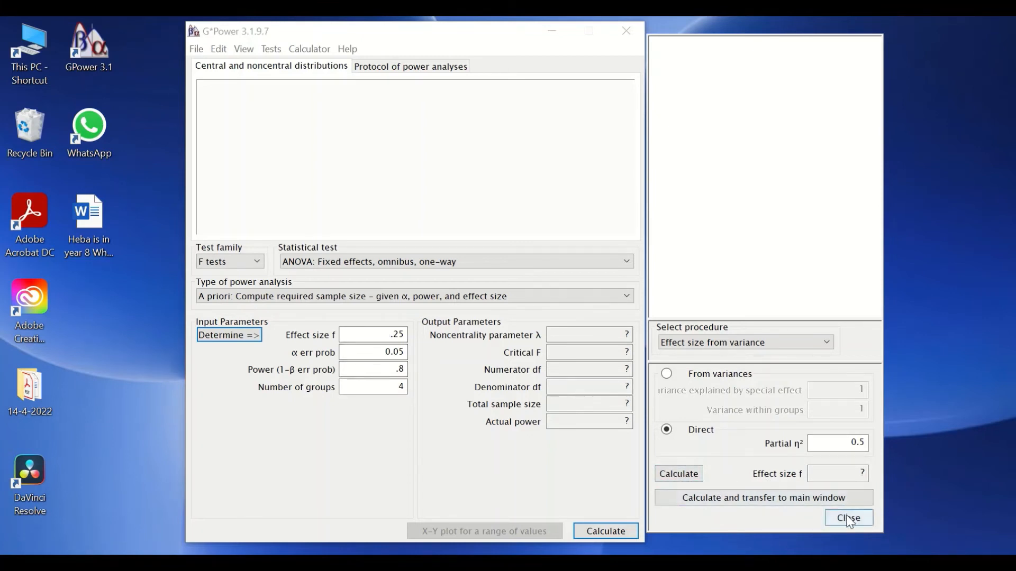
pyautogui.click(848, 517)
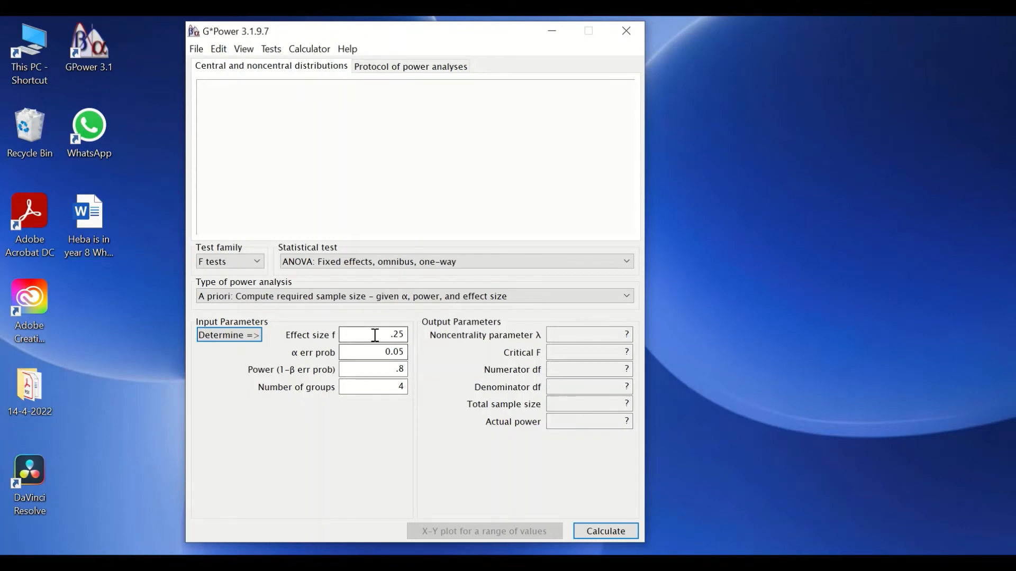
pyautogui.moveTo(374, 335)
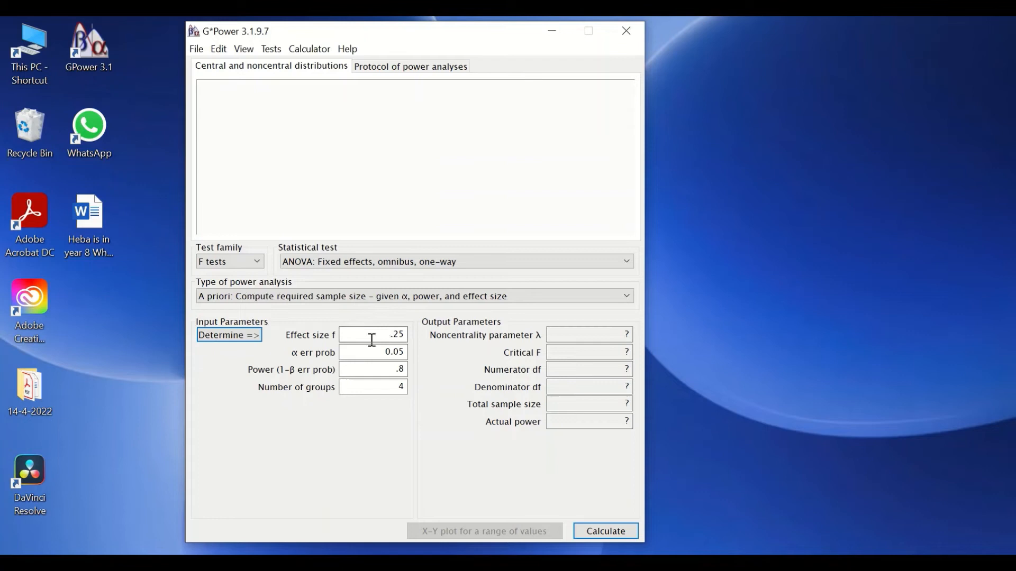
pyautogui.click(389, 352)
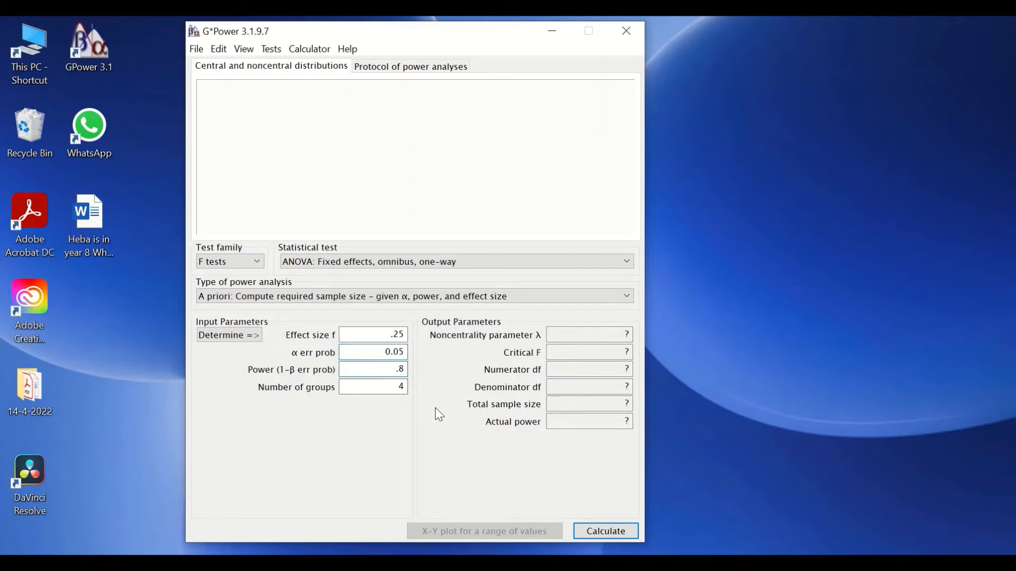
pyautogui.click(372, 369)
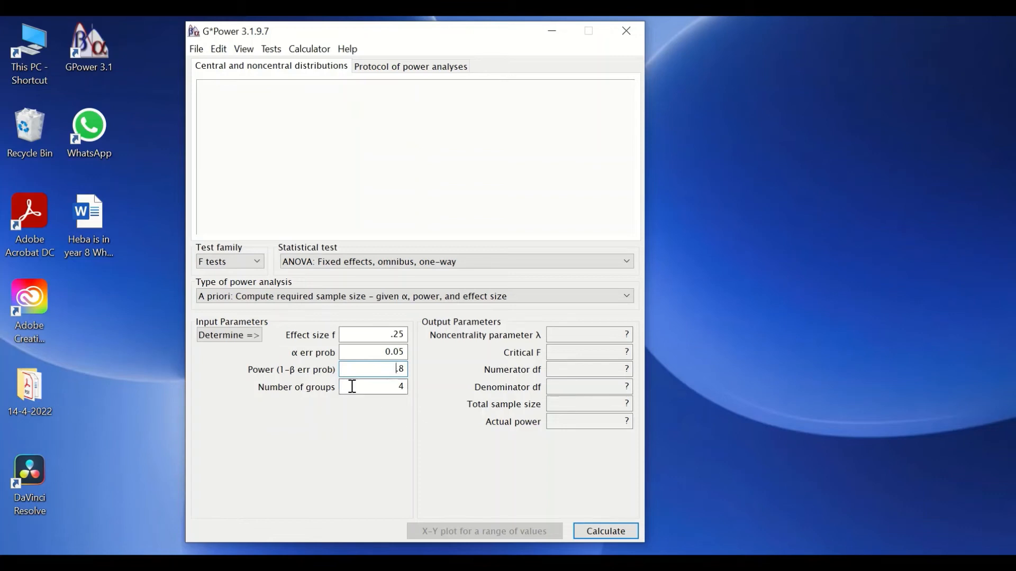
pyautogui.moveTo(513, 392)
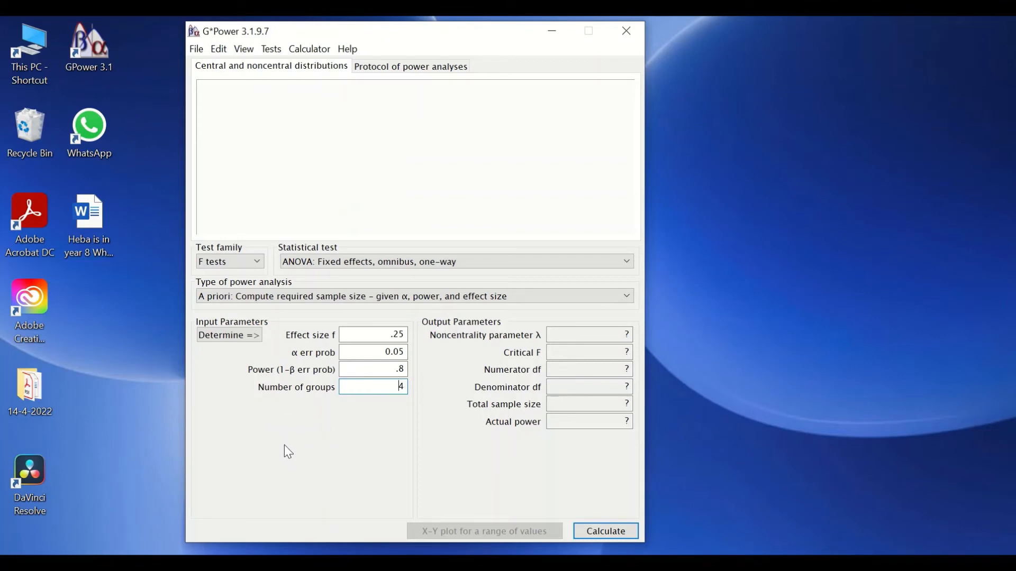
pyautogui.moveTo(607, 516)
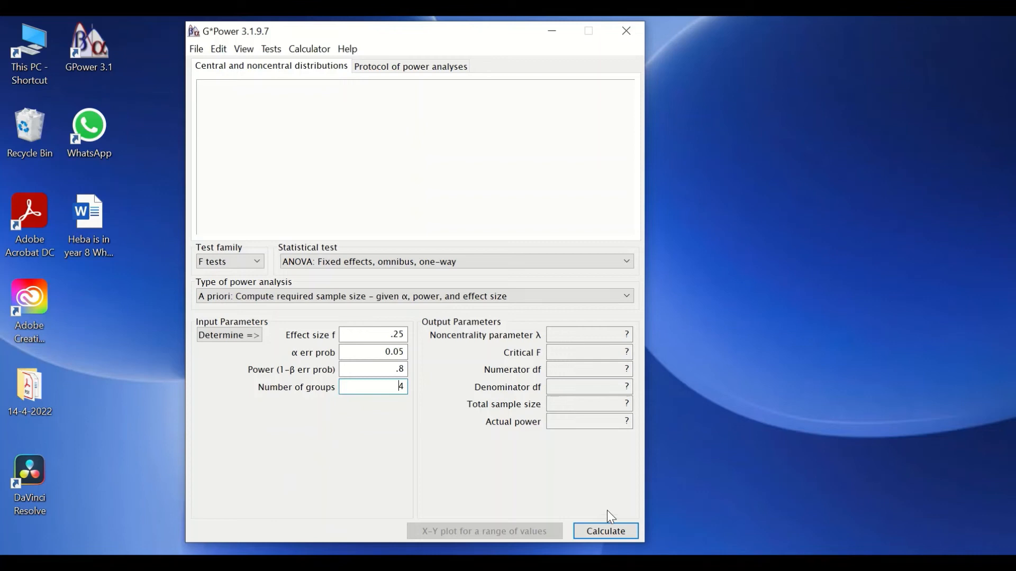
pyautogui.click(604, 531)
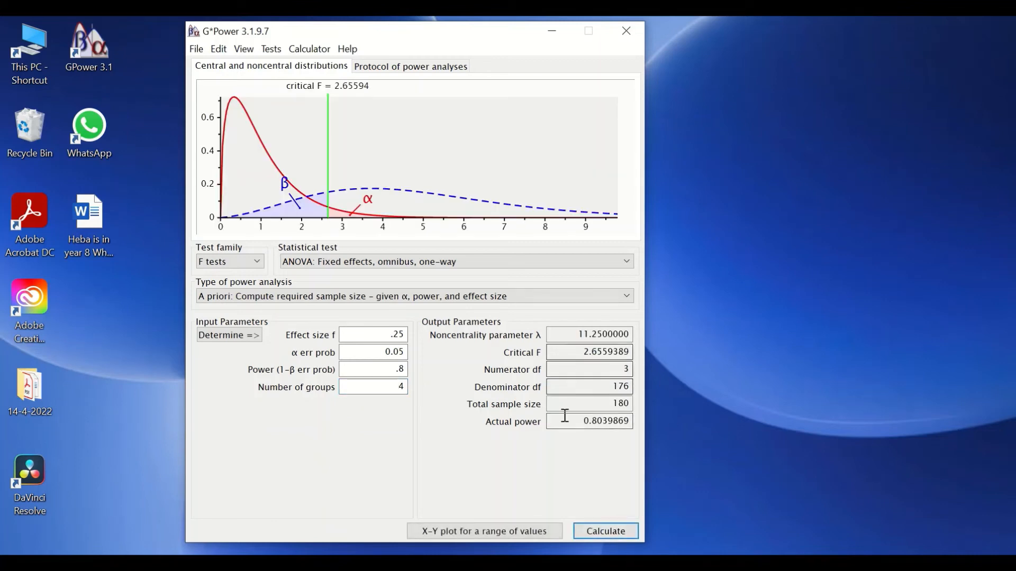
pyautogui.moveTo(486, 433)
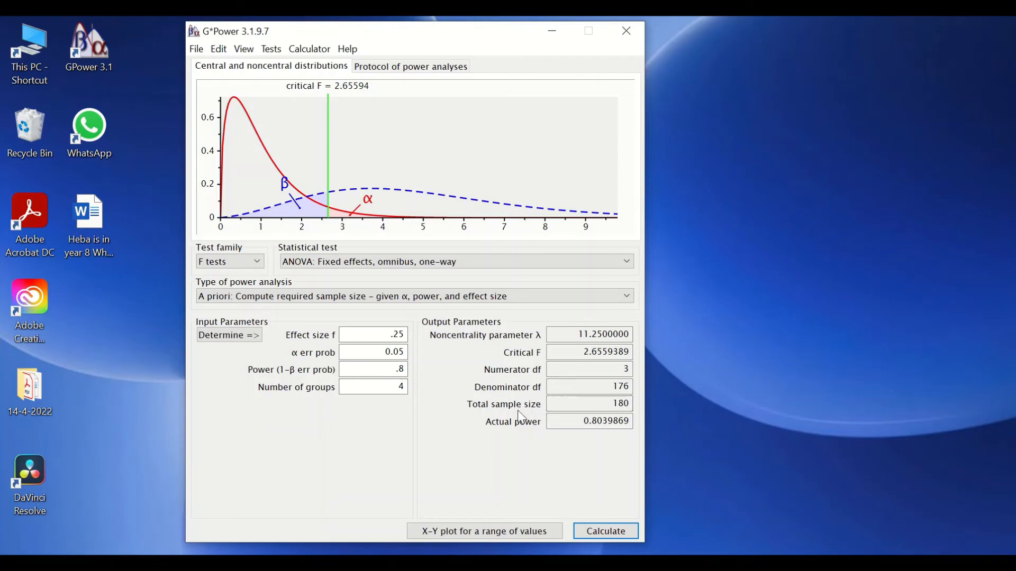
pyautogui.moveTo(401, 412)
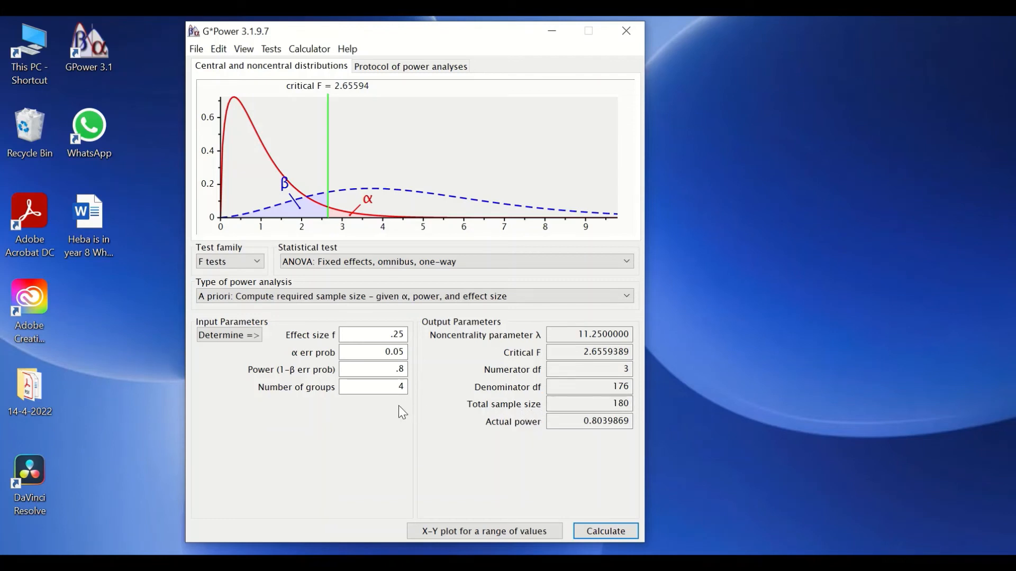
pyautogui.moveTo(396, 415)
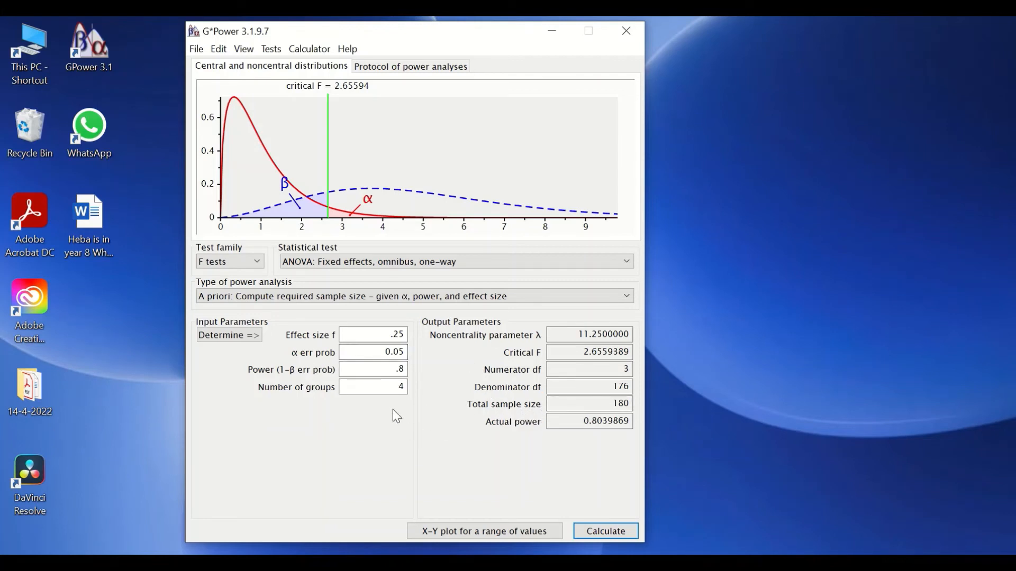
pyautogui.moveTo(326, 412)
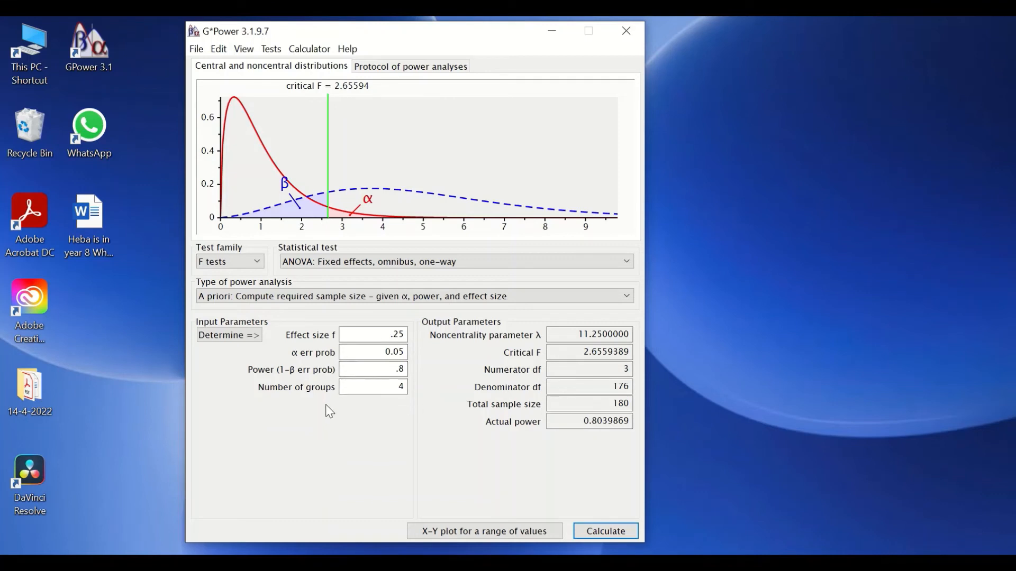
pyautogui.moveTo(321, 372)
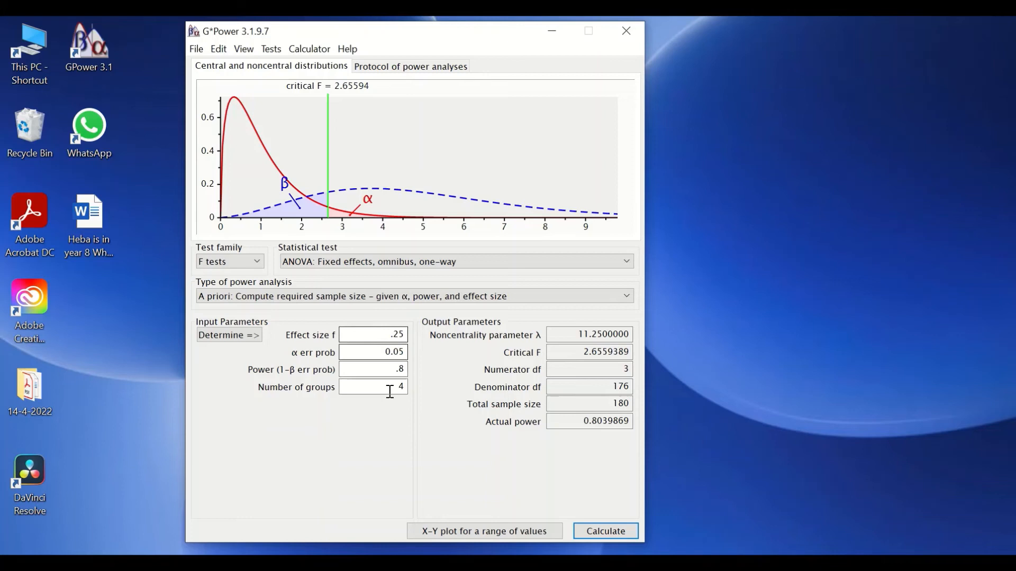
pyautogui.moveTo(528, 443)
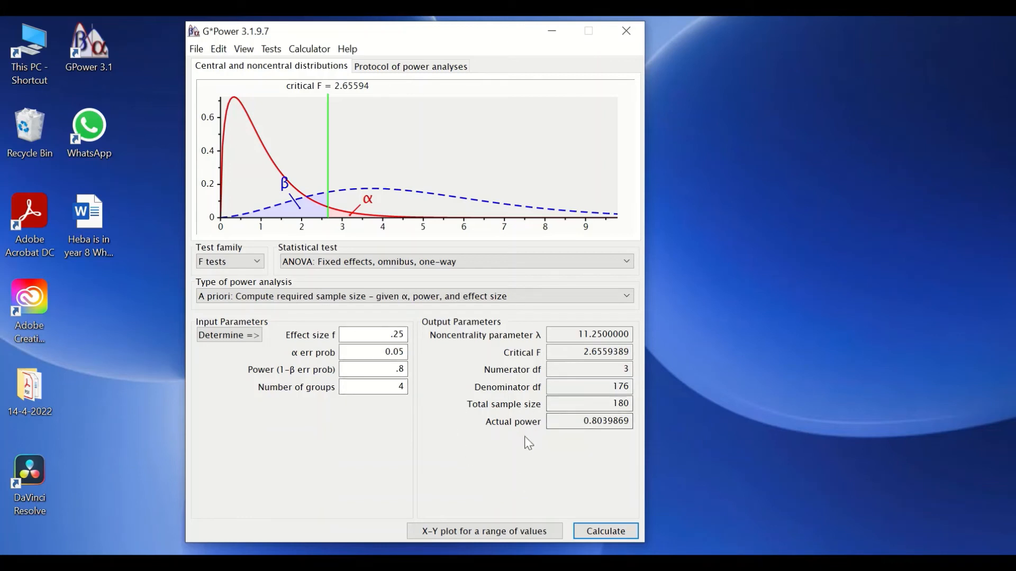
pyautogui.moveTo(538, 441)
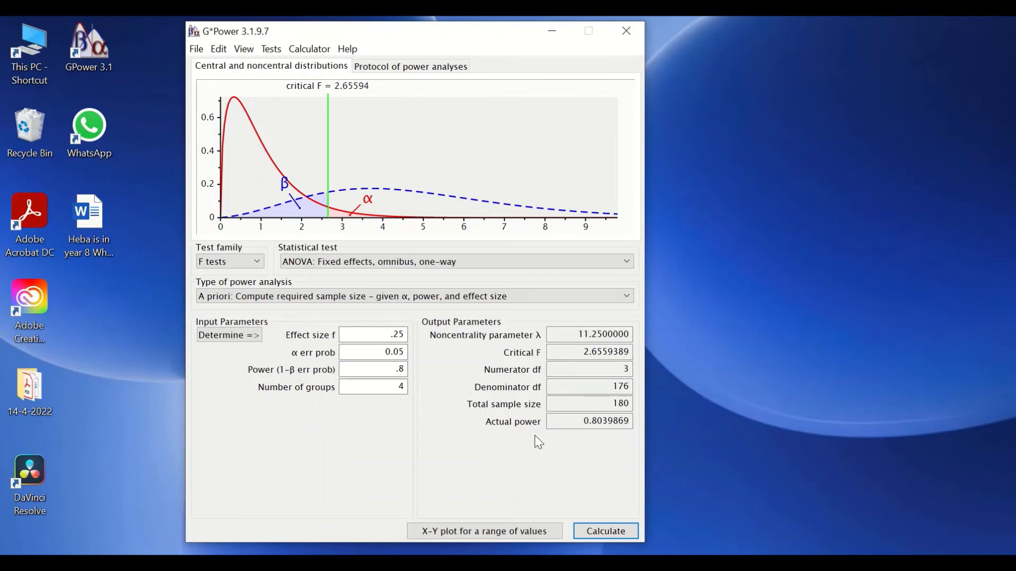
pyautogui.click(373, 386)
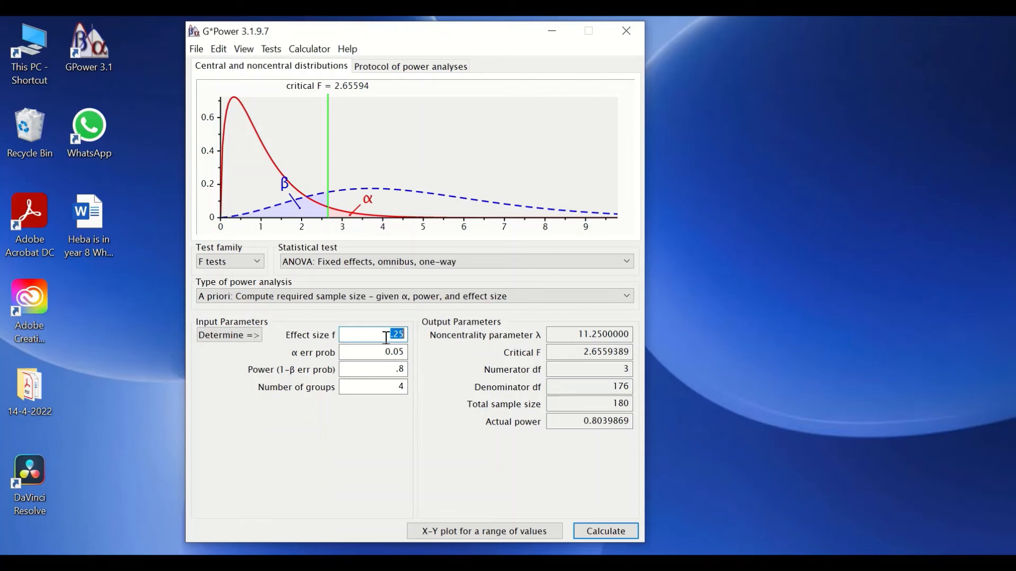
pyautogui.moveTo(418, 381)
pyautogui.write('.4')
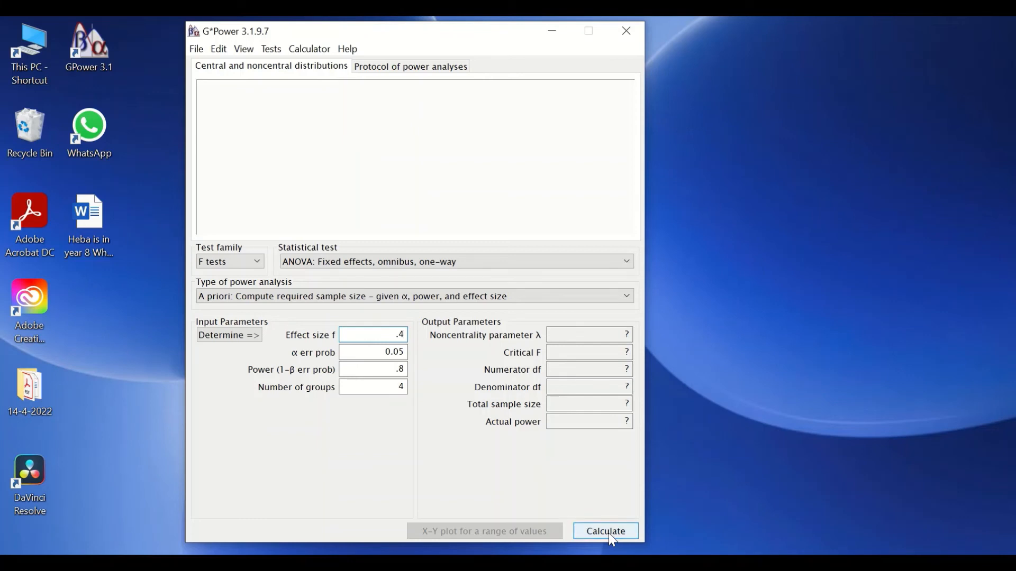
# Calculate with effect size .4: total sample size 76, actual power 0.823.
pyautogui.click(605, 530)
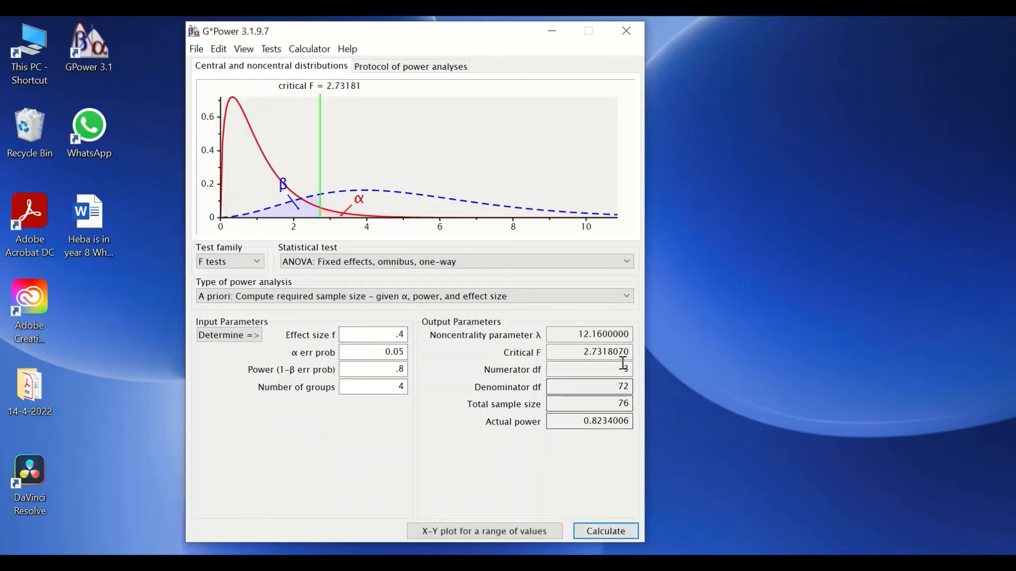
pyautogui.moveTo(483, 416)
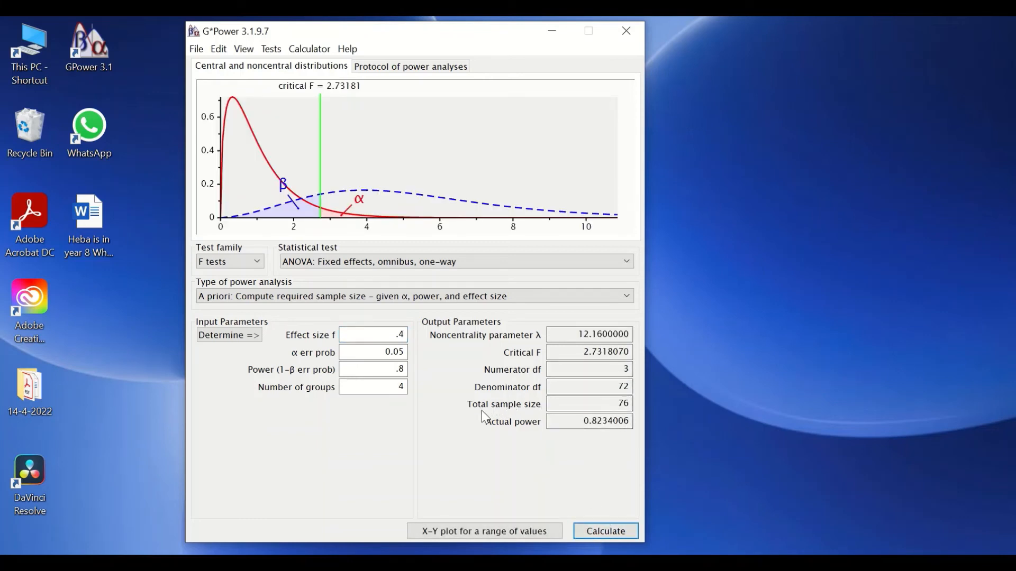
pyautogui.moveTo(599, 406)
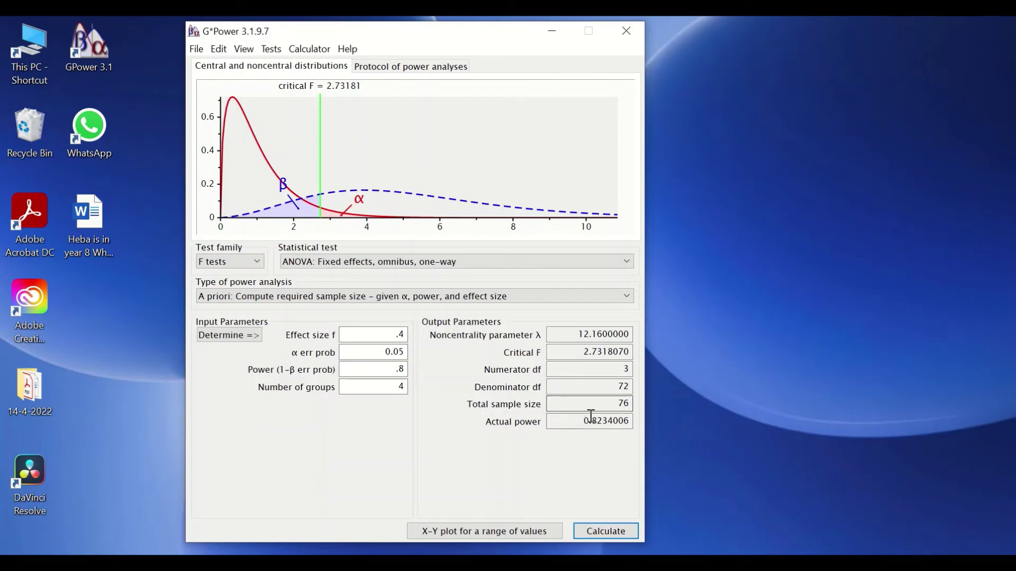
pyautogui.moveTo(605, 400)
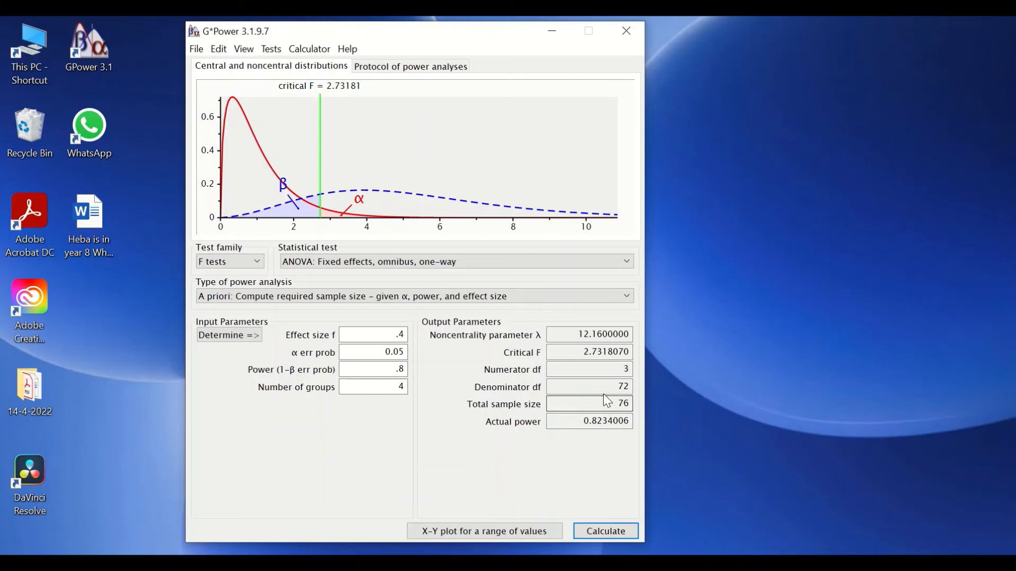
pyautogui.moveTo(555, 474)
pyautogui.write('1.3')
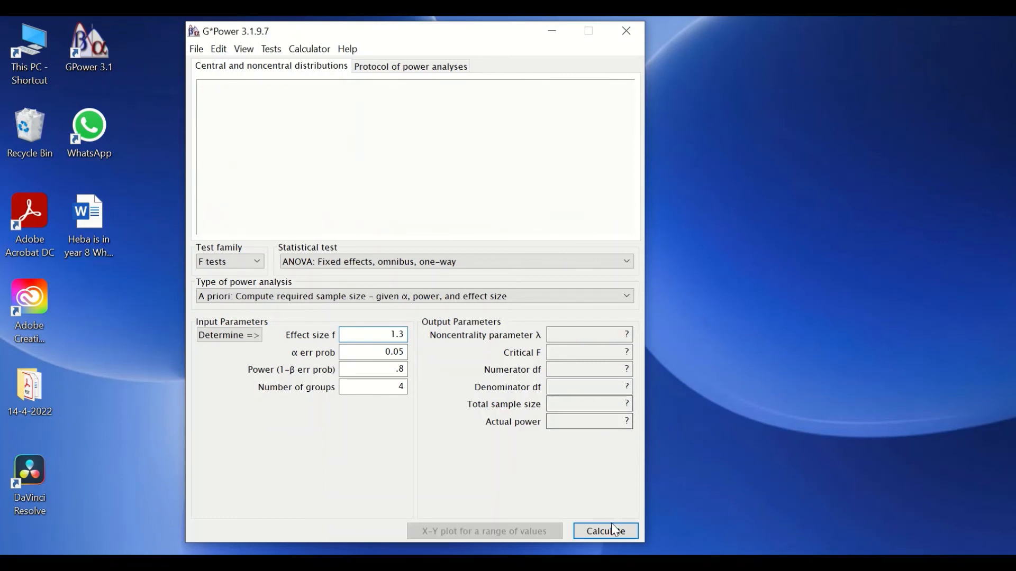
# Calculate with effect size 1.3 for total sample size 12, then return to the effect size field.
pyautogui.click(605, 531)
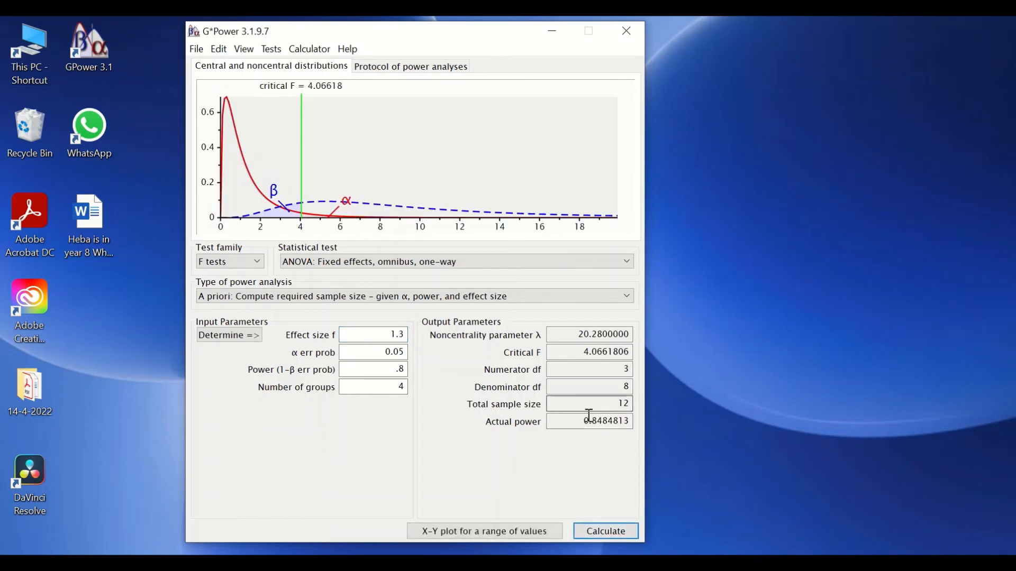
pyautogui.moveTo(577, 404)
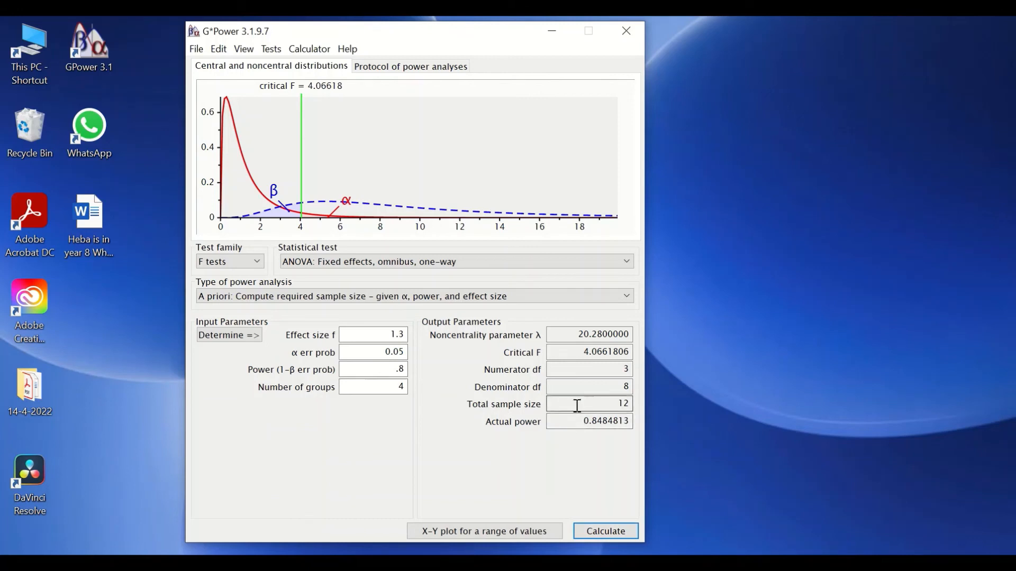
pyautogui.moveTo(464, 420)
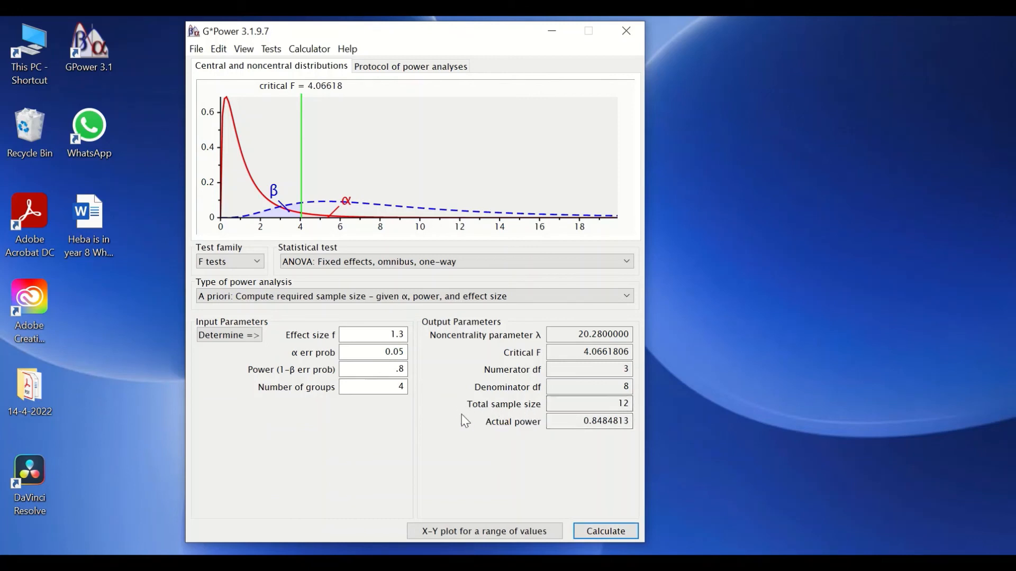
pyautogui.moveTo(519, 415)
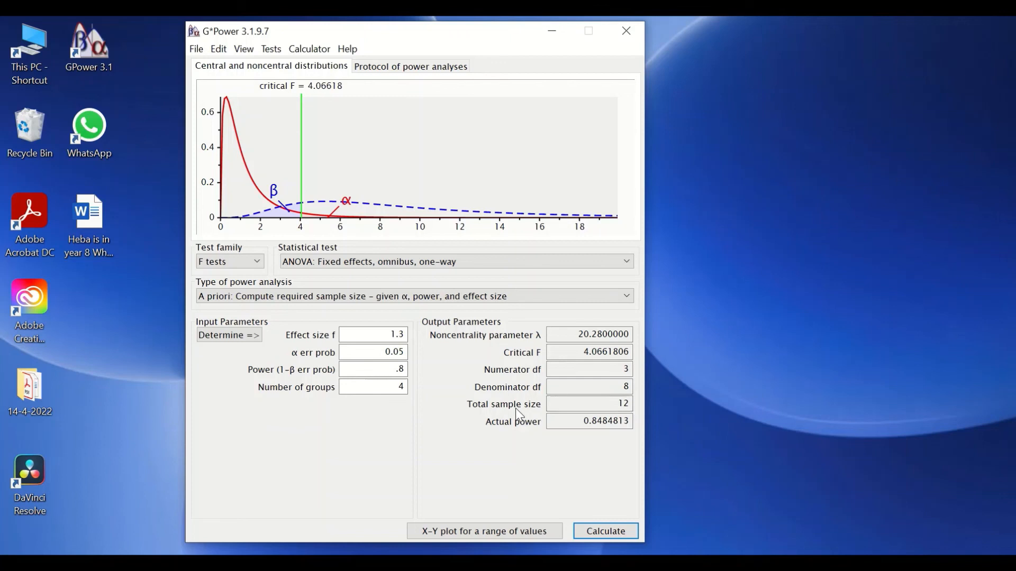
pyautogui.click(372, 334)
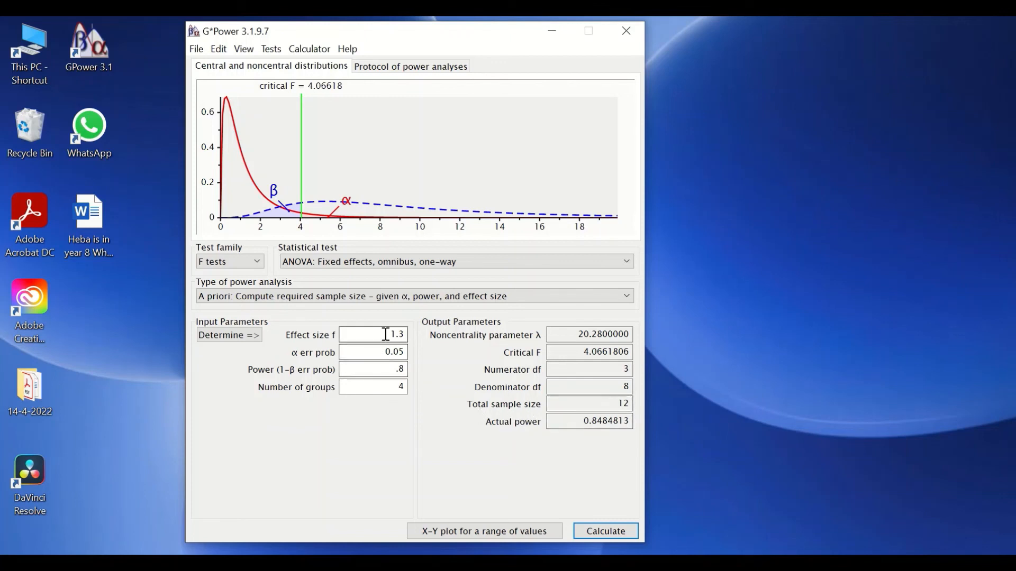
# Calculate with effect size .4 and power .95, giving total sample size 112.
pyautogui.tripleClick(373, 334)
pyautogui.write('.4')
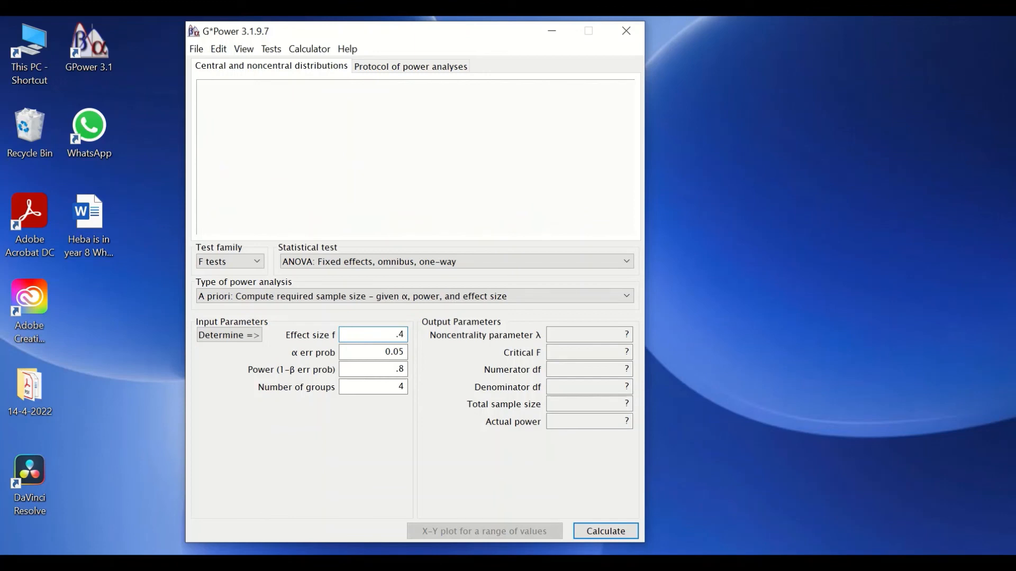
pyautogui.click(373, 369)
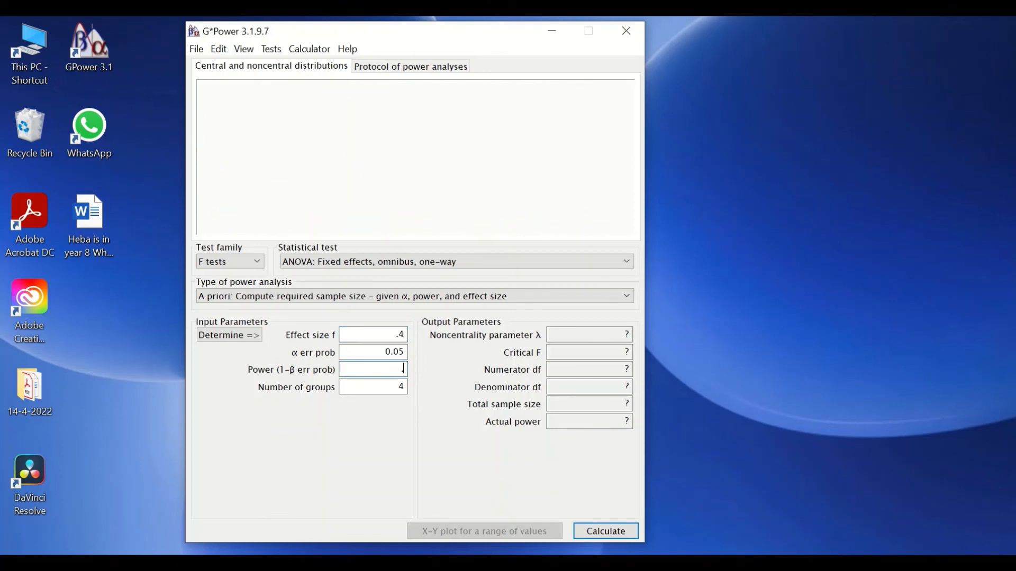
pyautogui.write('.95')
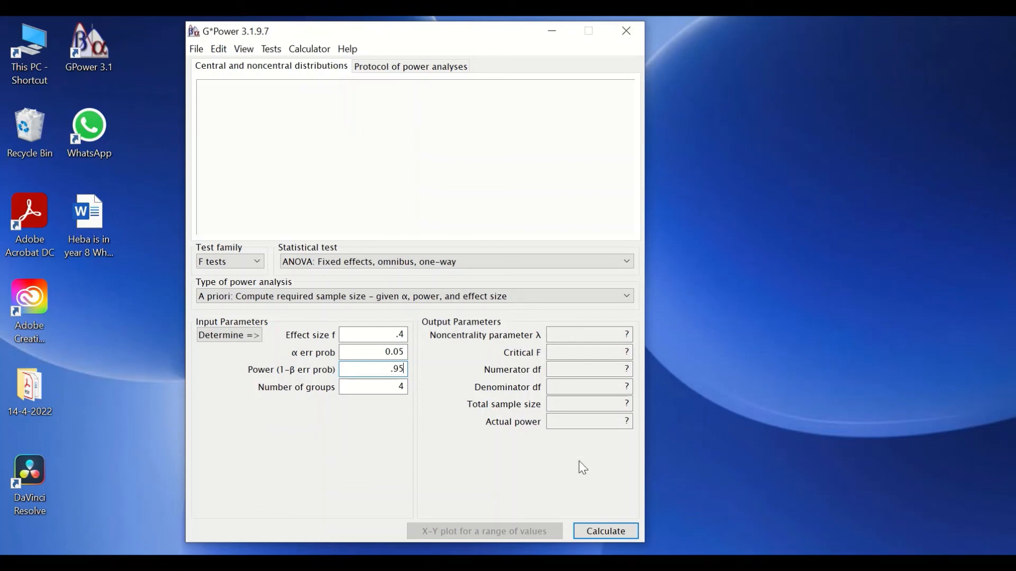
pyautogui.click(604, 530)
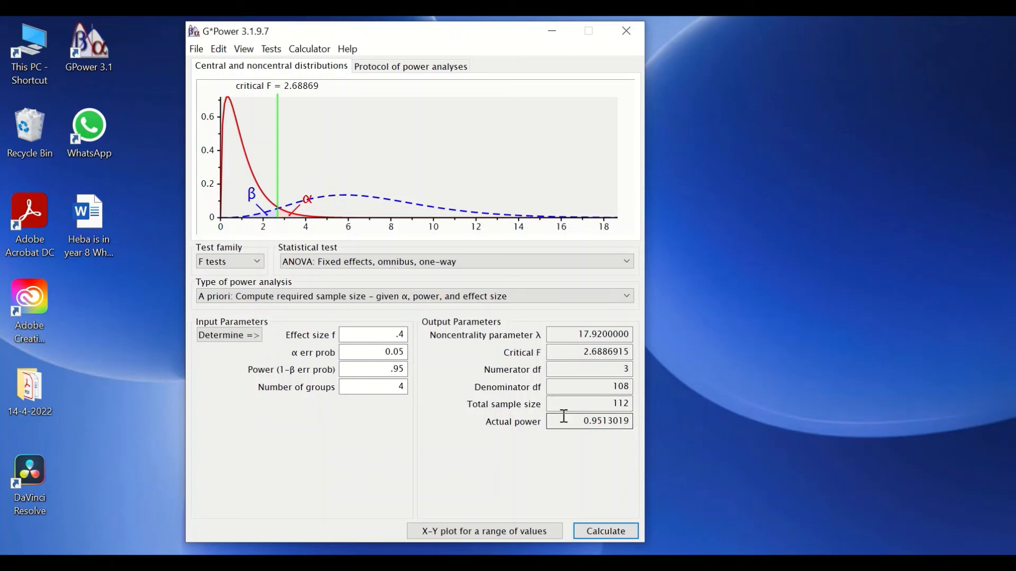
pyautogui.moveTo(485, 426)
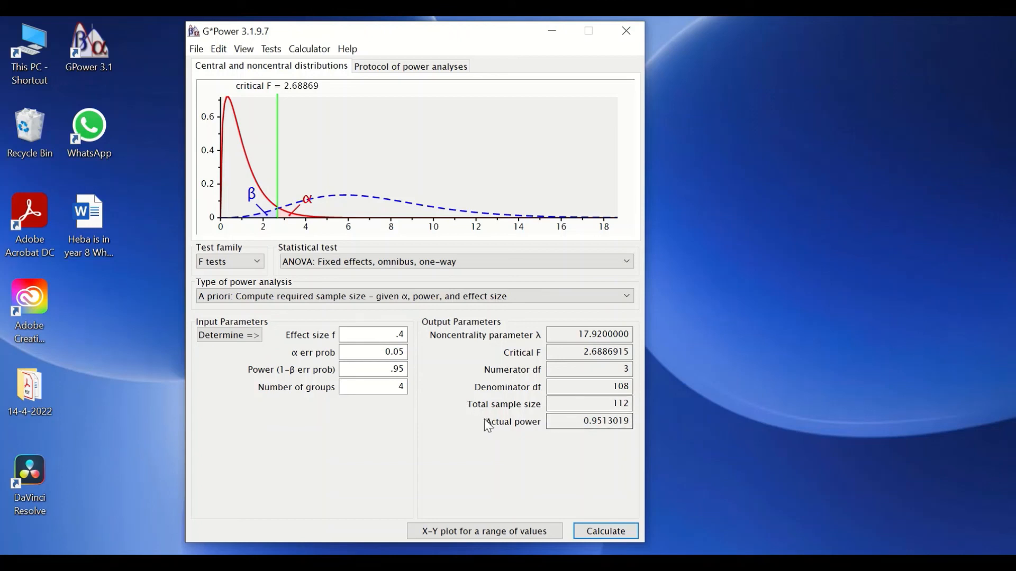
pyautogui.moveTo(482, 433)
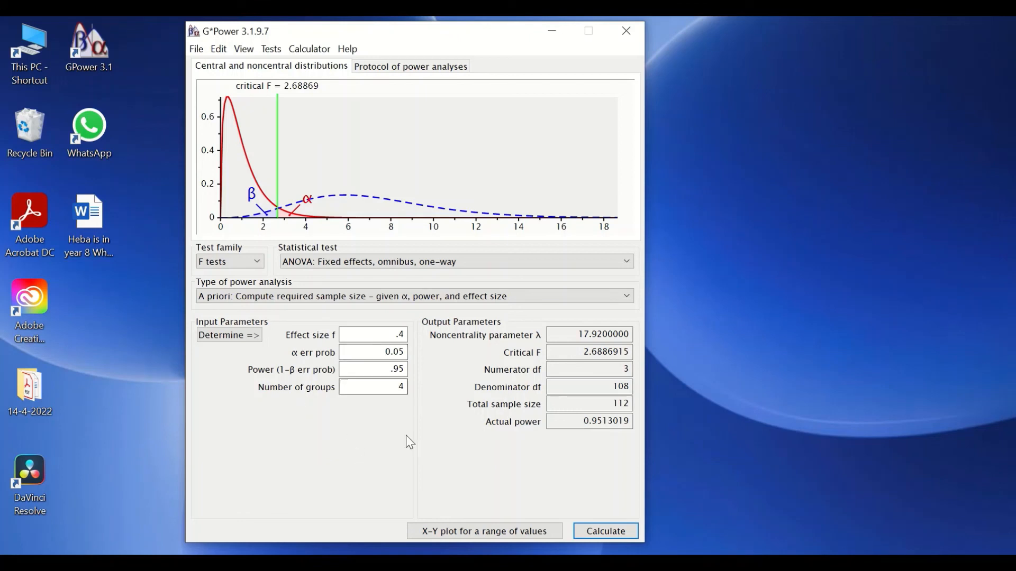
pyautogui.moveTo(649, 439)
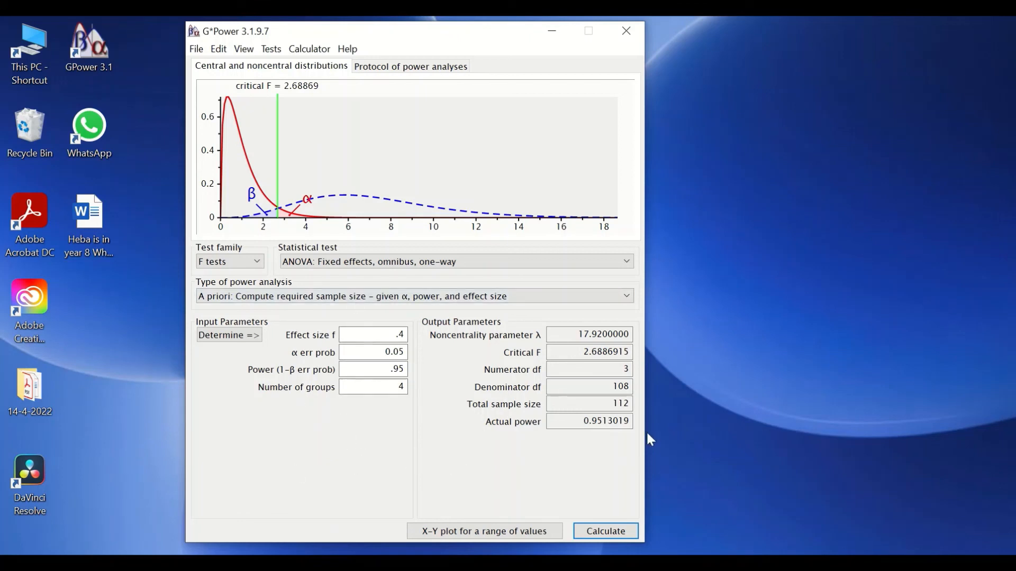
pyautogui.moveTo(641, 417)
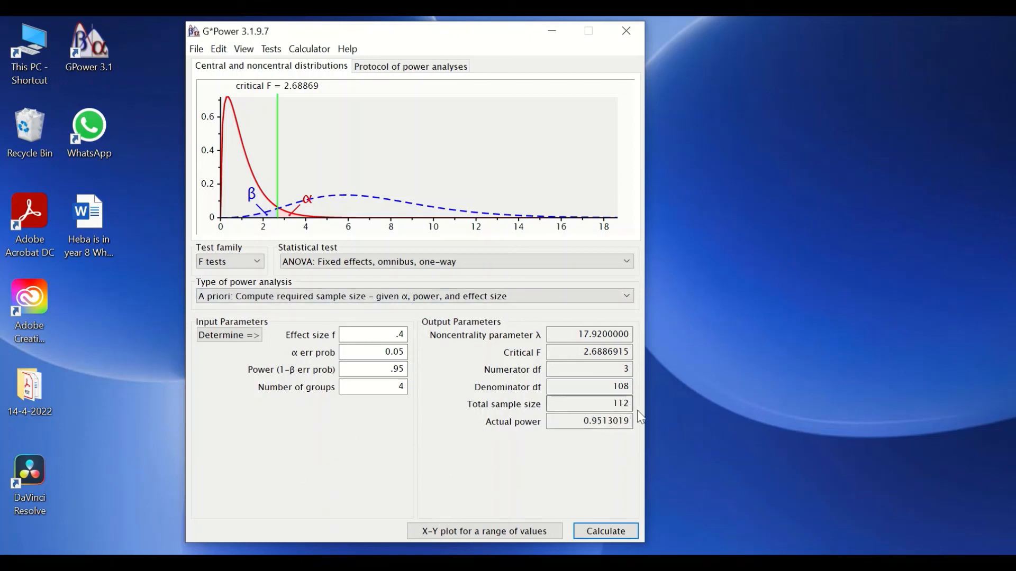
pyautogui.moveTo(337, 407)
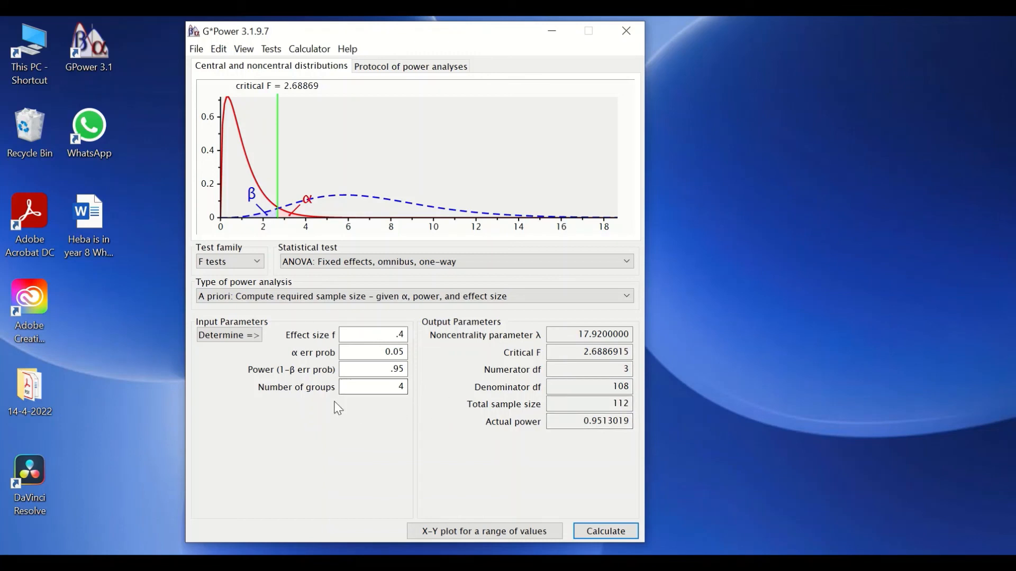
pyautogui.moveTo(431, 500)
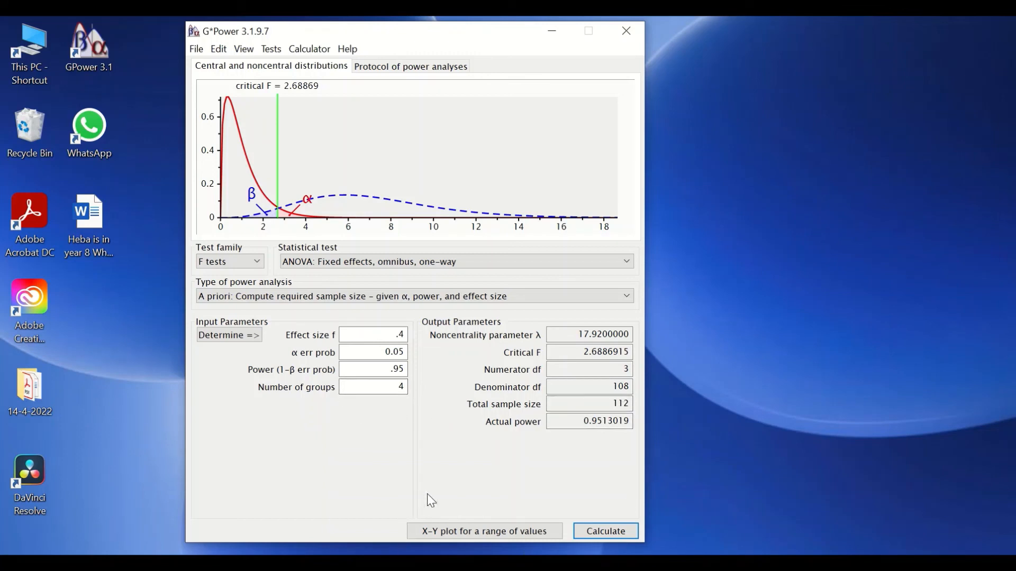